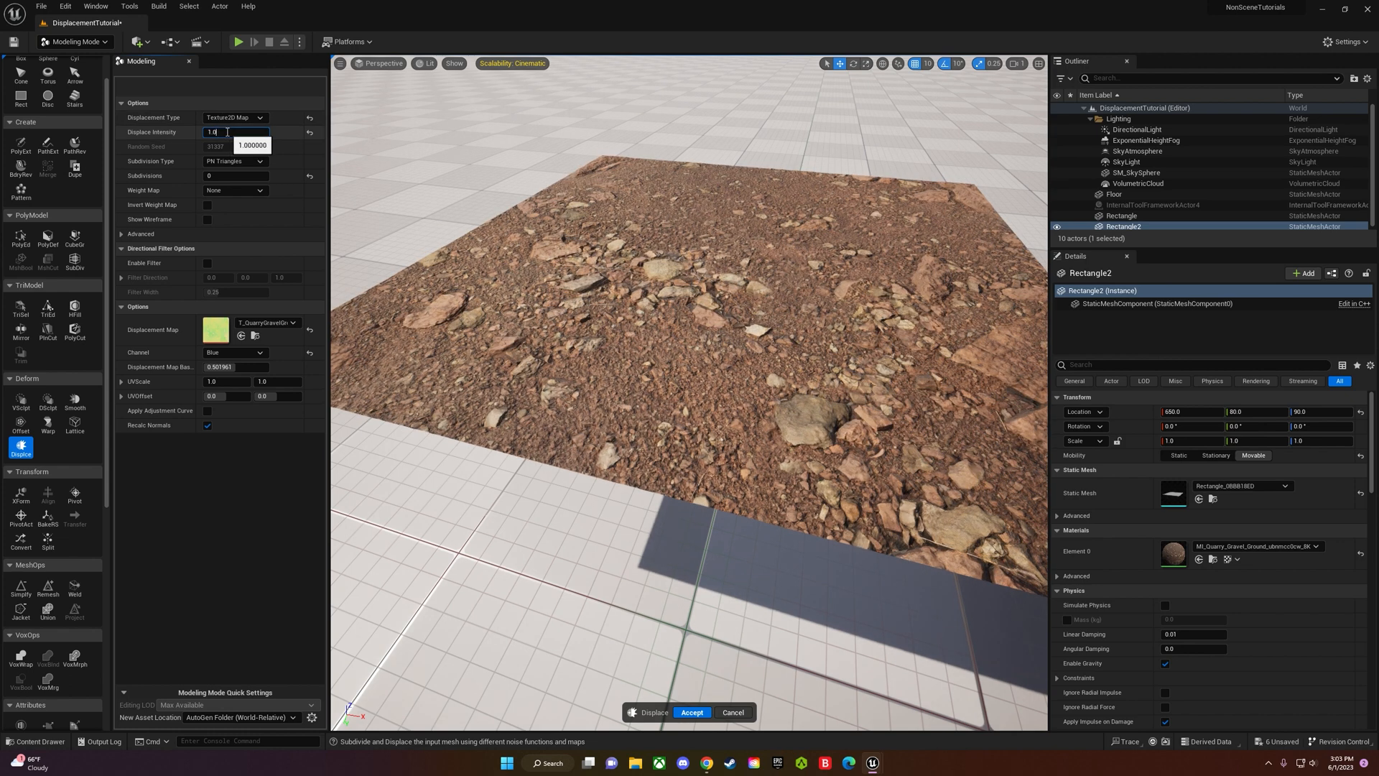
Launch Quixel Bridge from the toolbar's add-to-project menu.
left_click(95, 6)
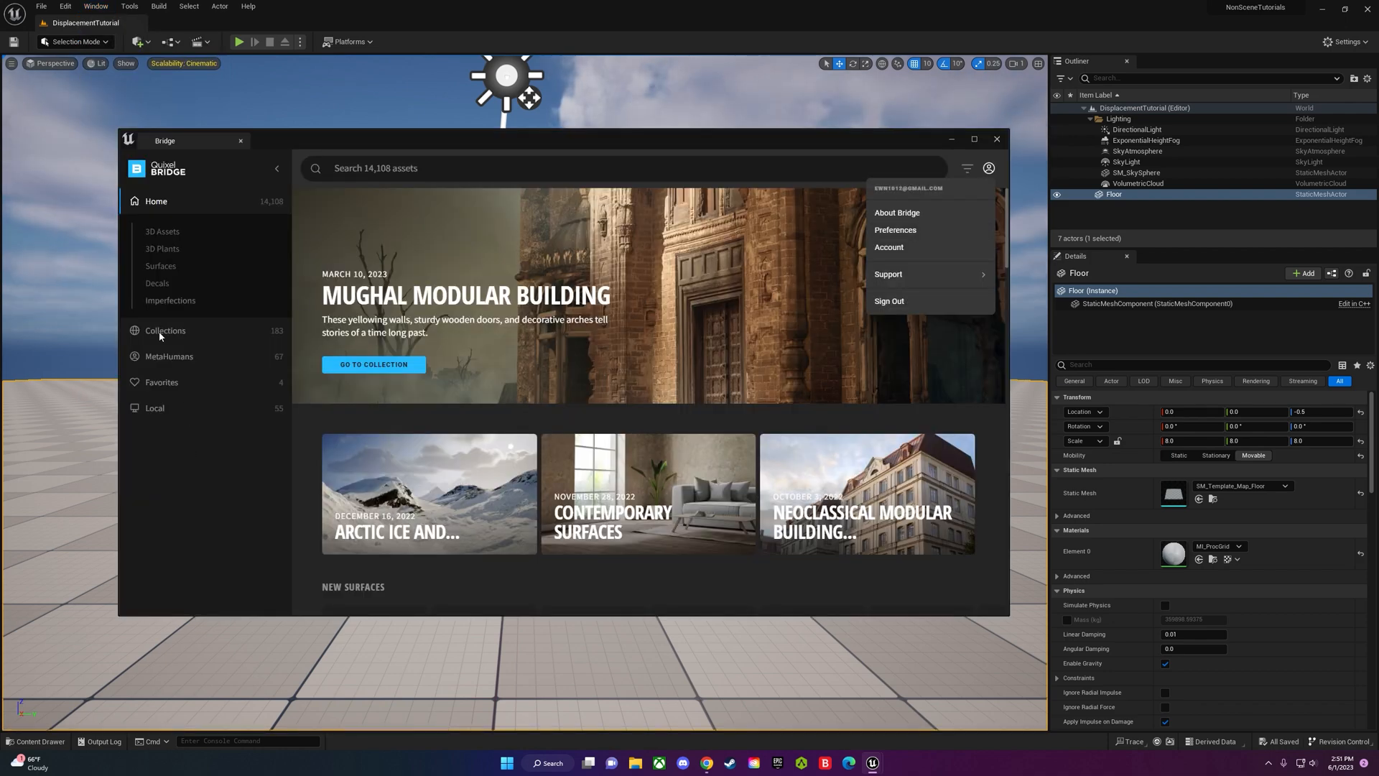
Browse Surfaces > Brick > Rough and view the Brick Wall surface details.
left_click(161, 266)
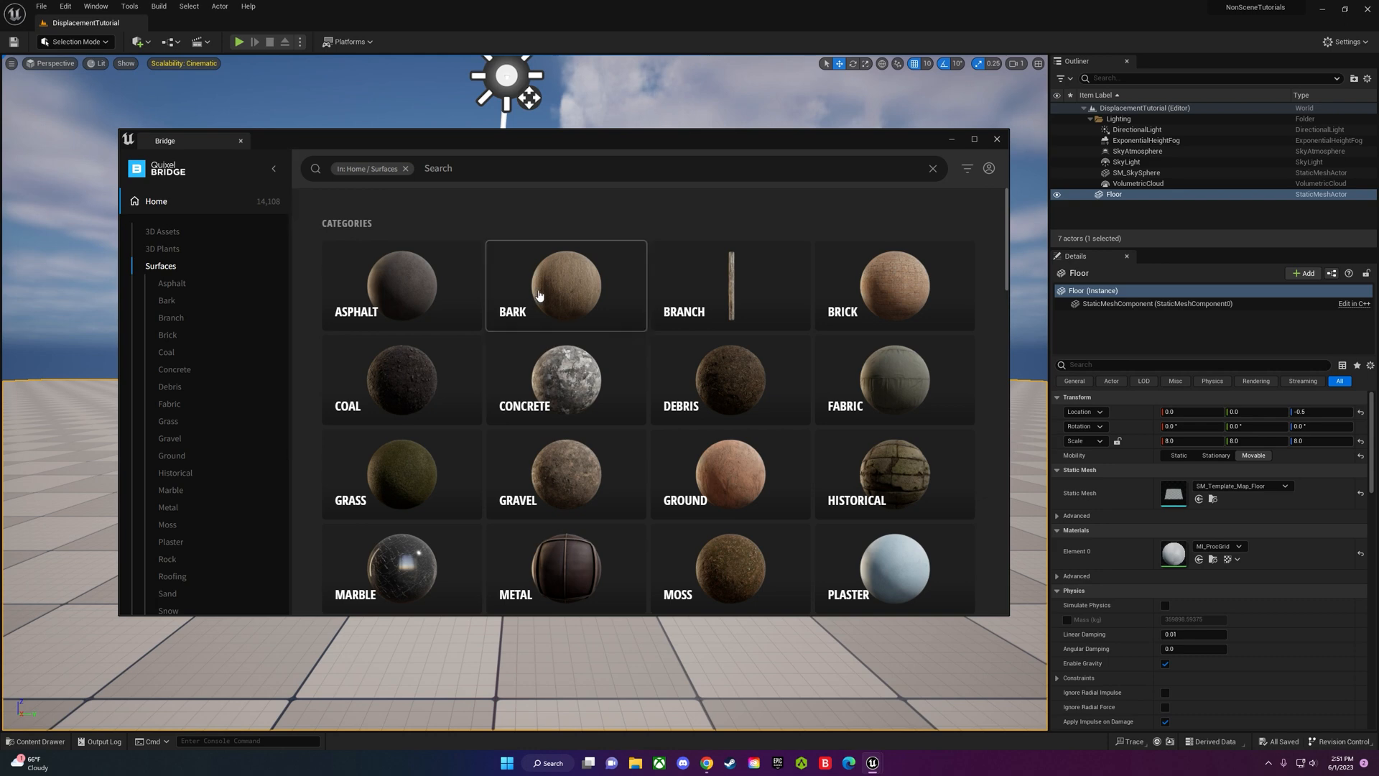
left_click(166, 335)
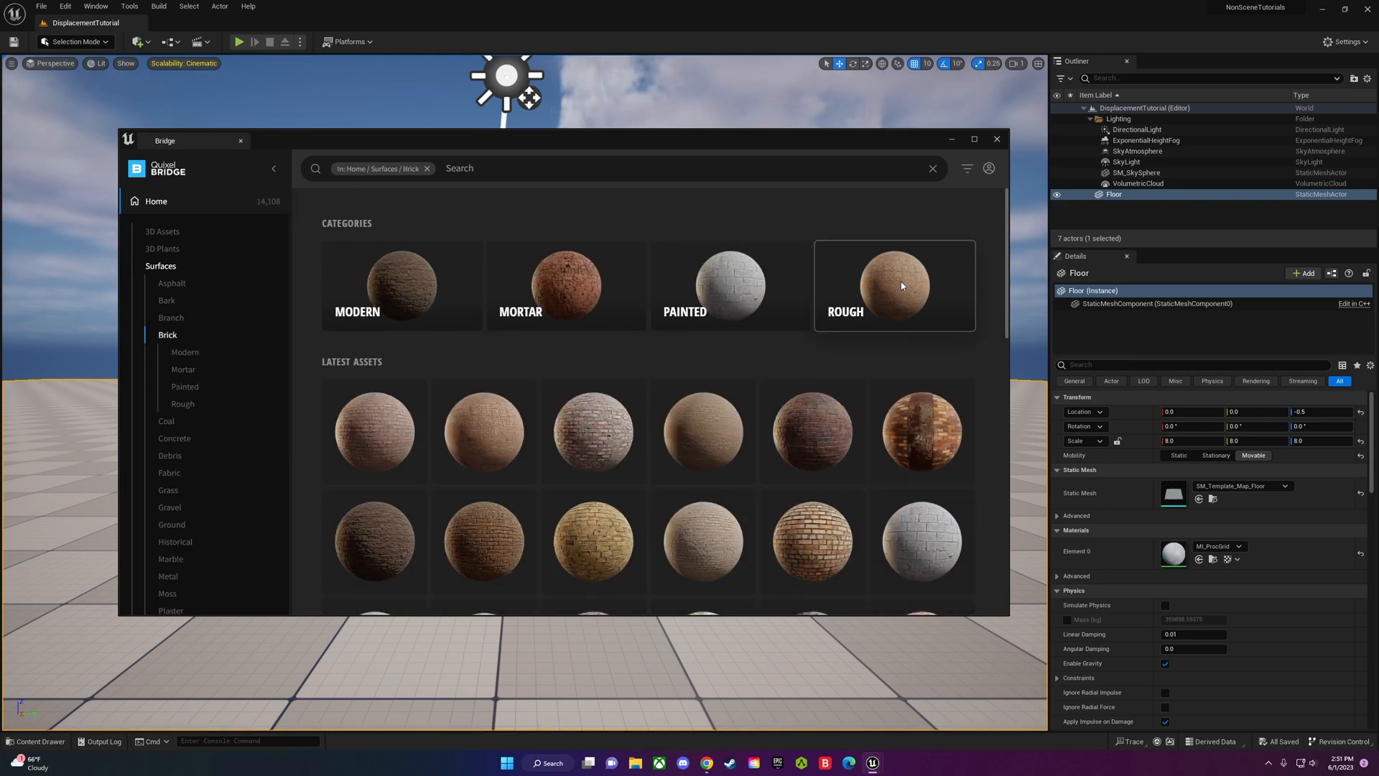
left_click(893, 285)
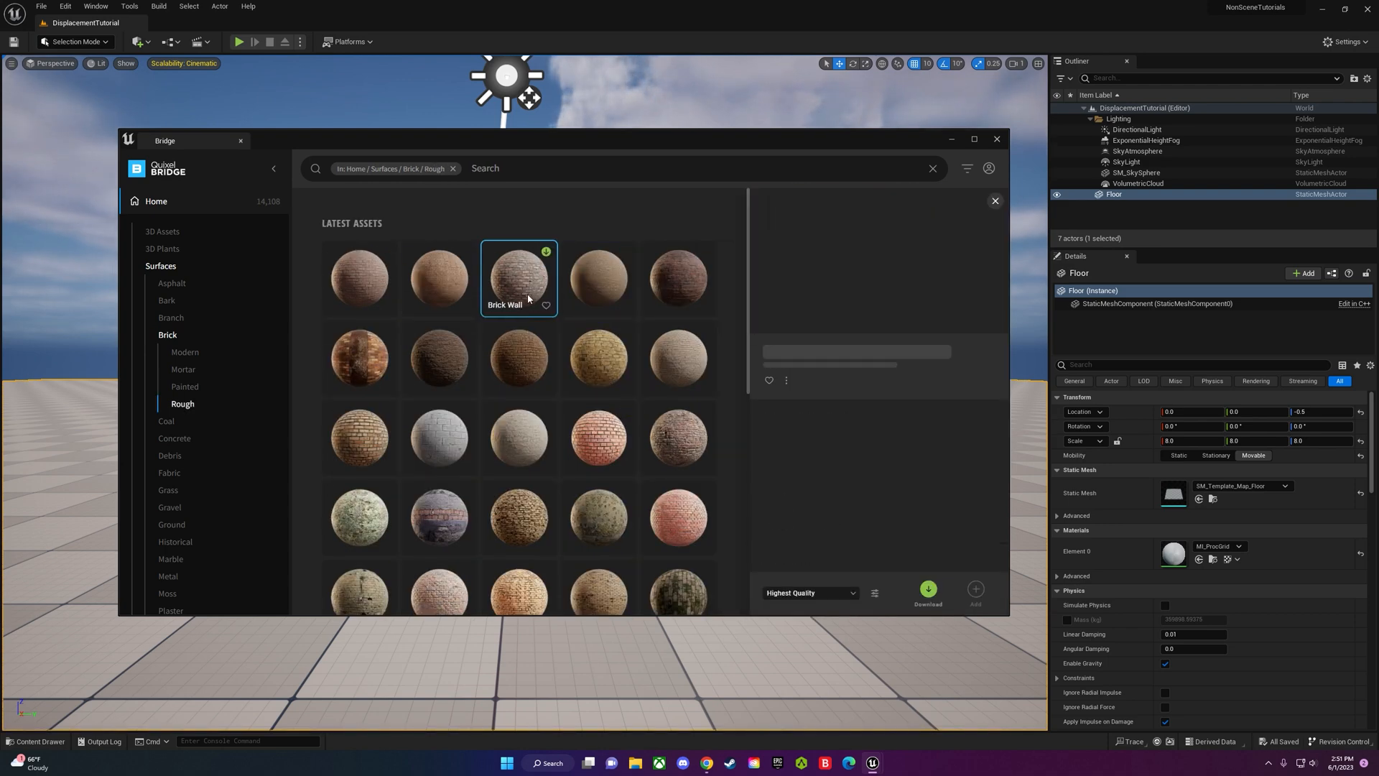
left_click(518, 277)
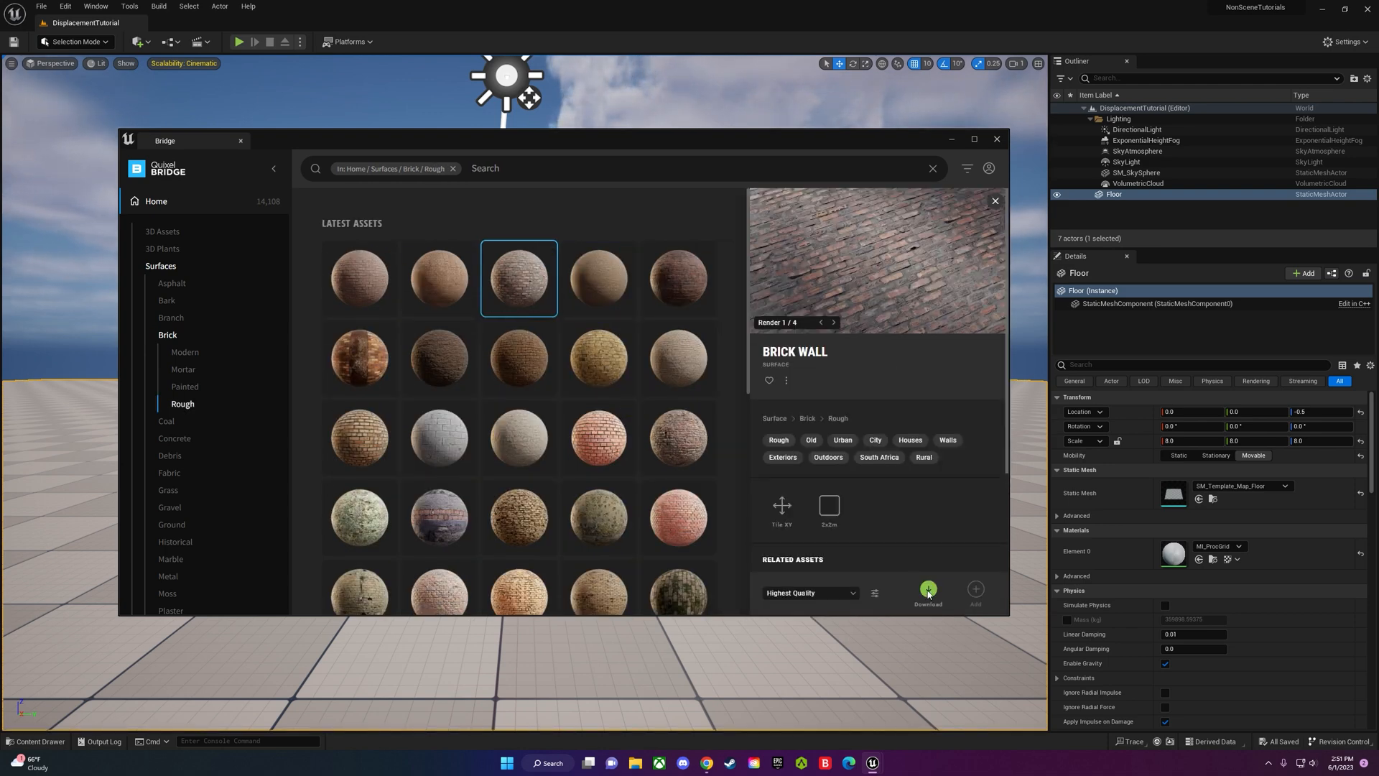
From Local assets, view Excavated Rock and Soil, then add the Quarry Gravel surface to the project.
left_click(926, 589)
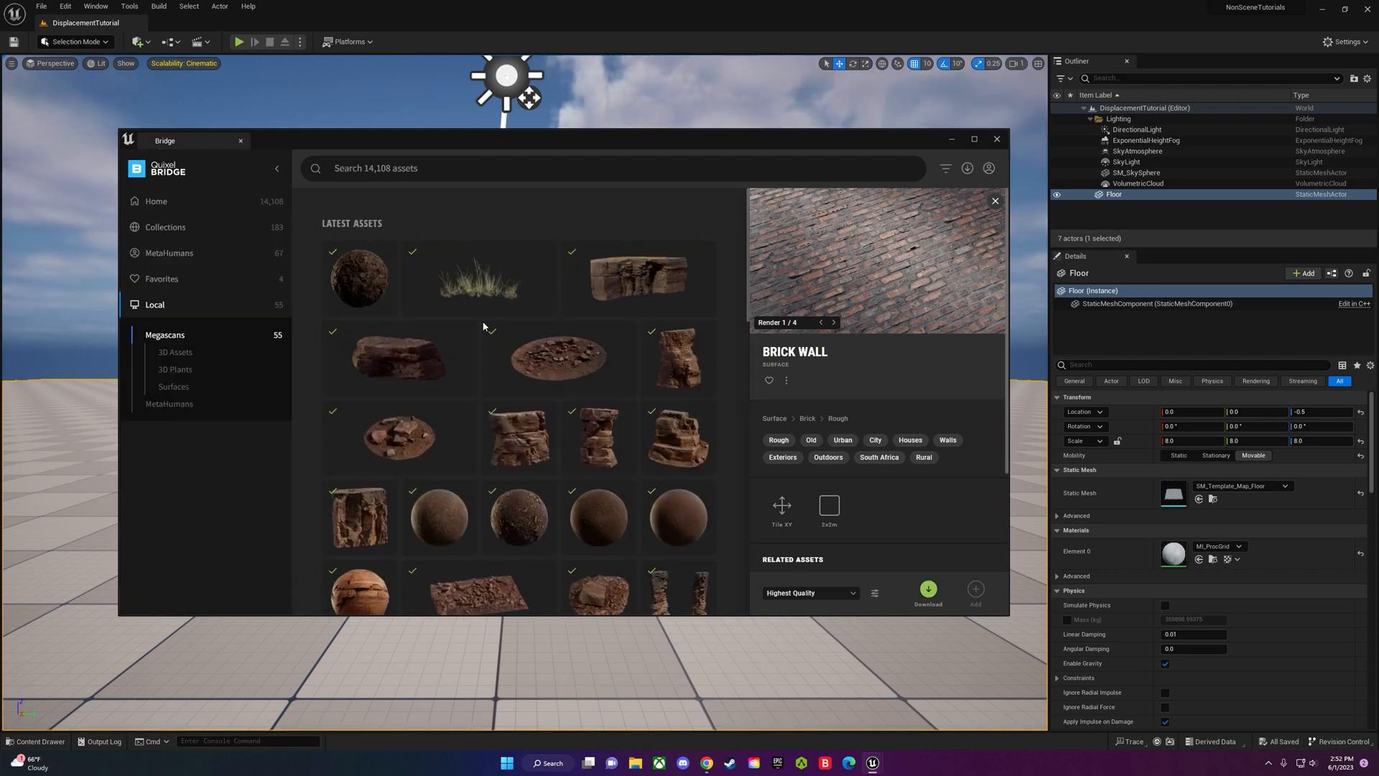
left_click(360, 278)
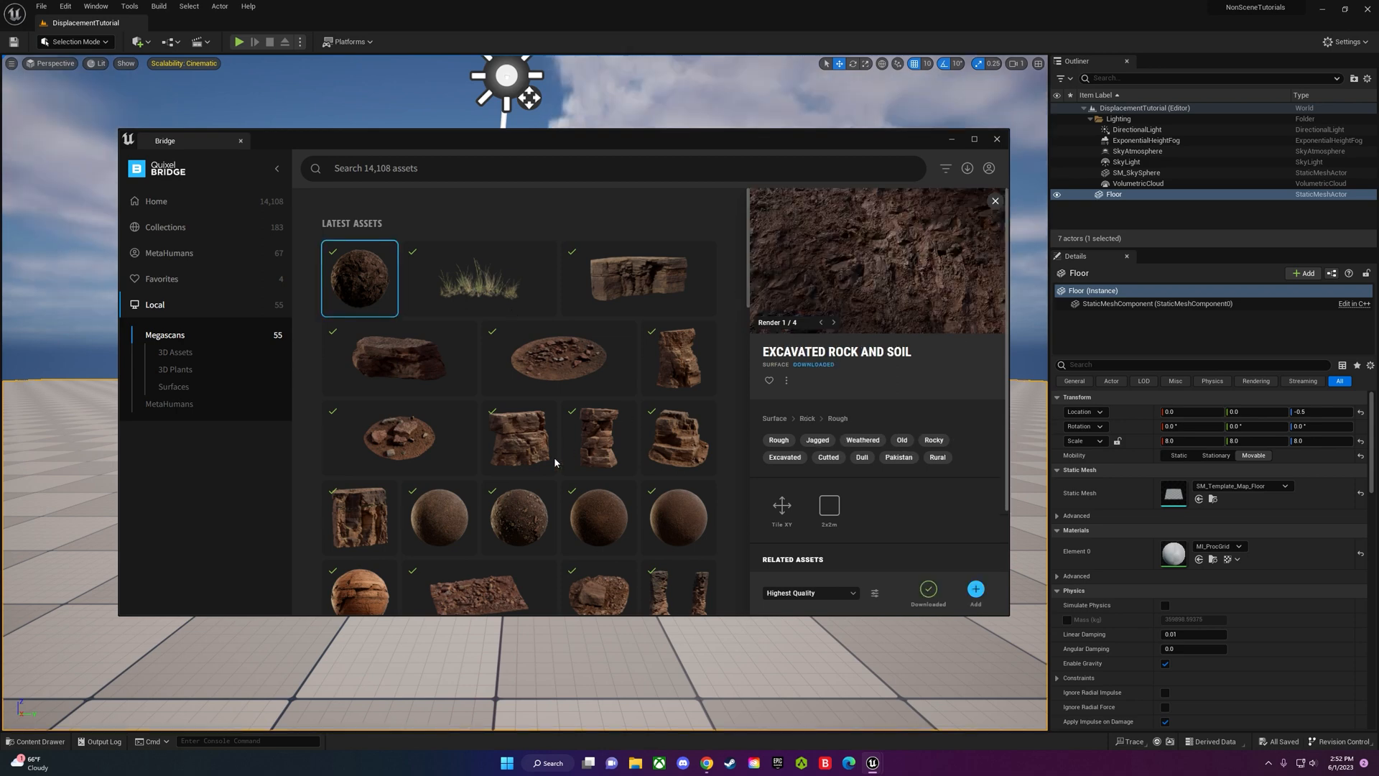
left_click(518, 517)
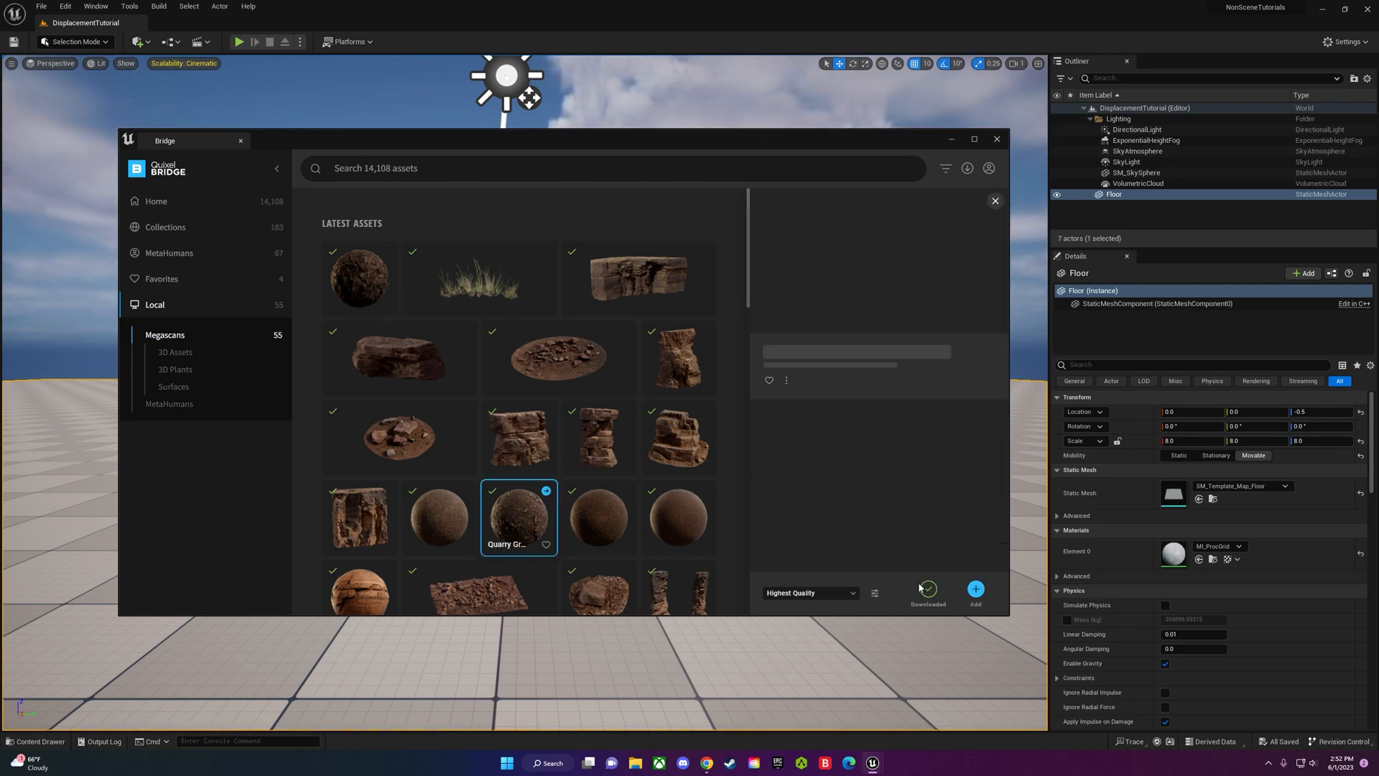
left_click(519, 517)
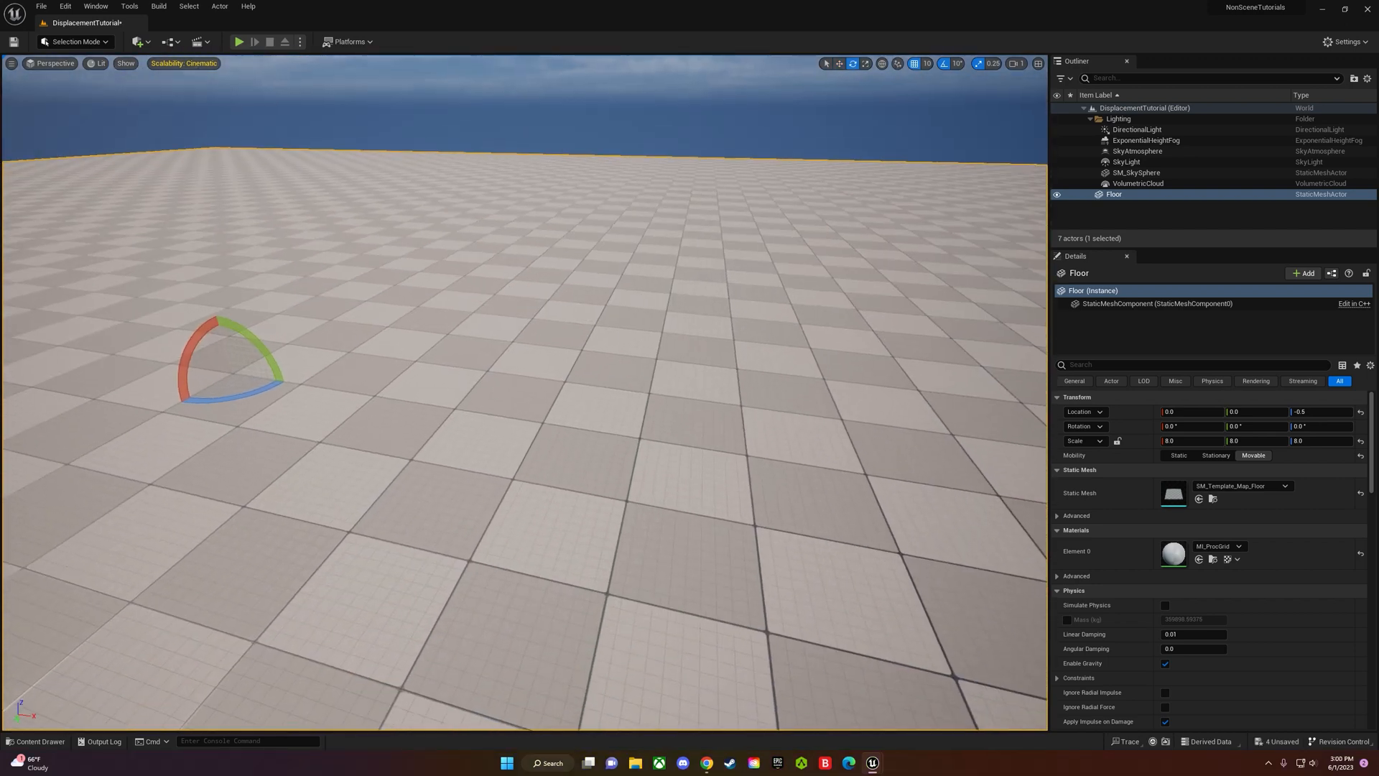
Switch to Modeling Mode and create the first 200 by 200 rectangle with the Rect tool.
left_click(75, 42)
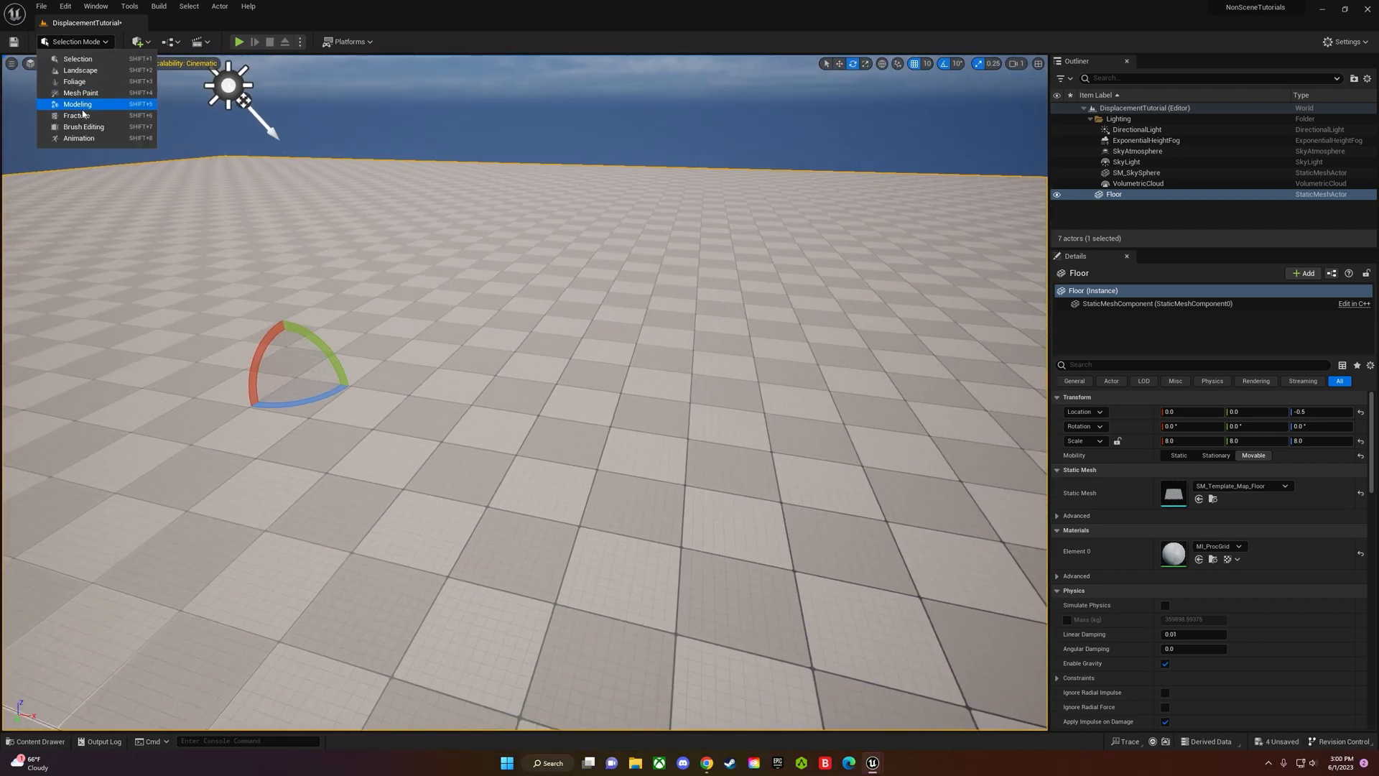
left_click(77, 104)
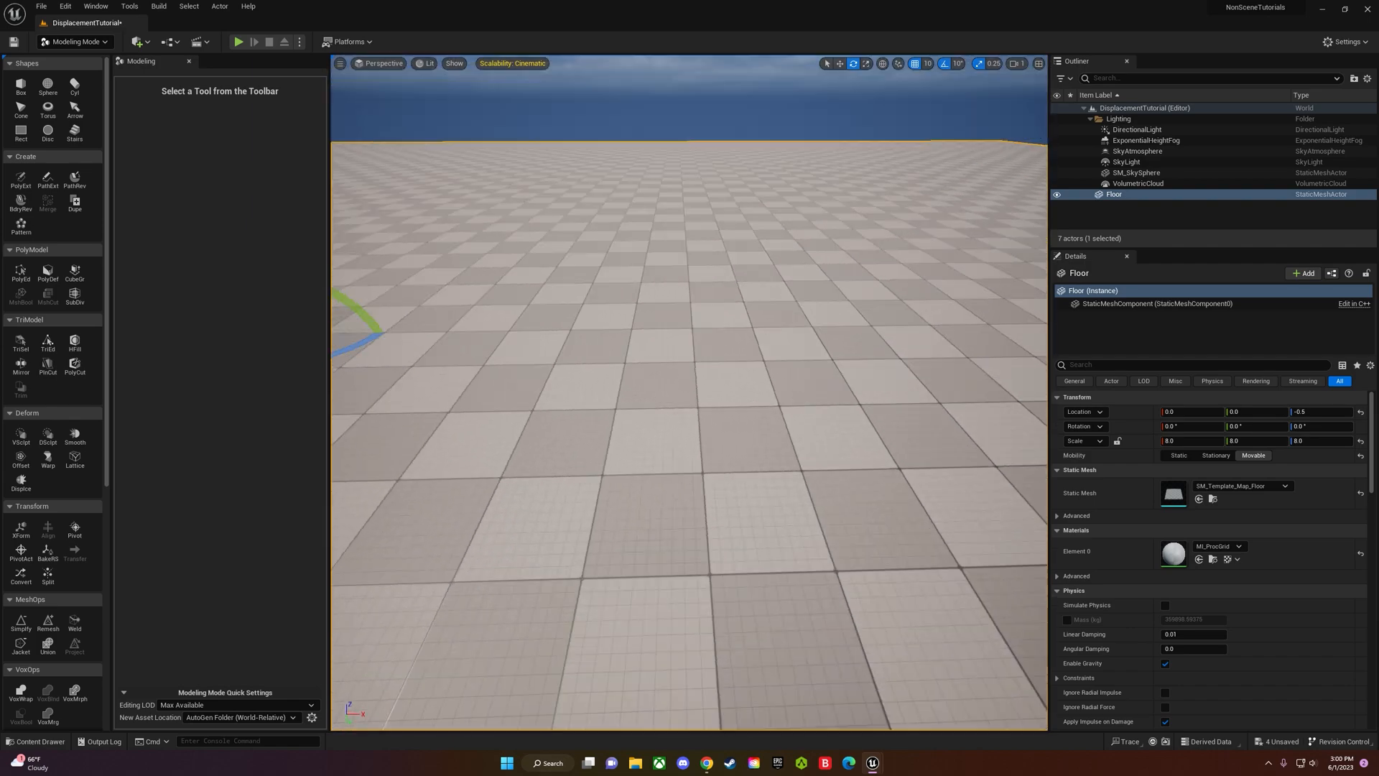
left_click(20, 133)
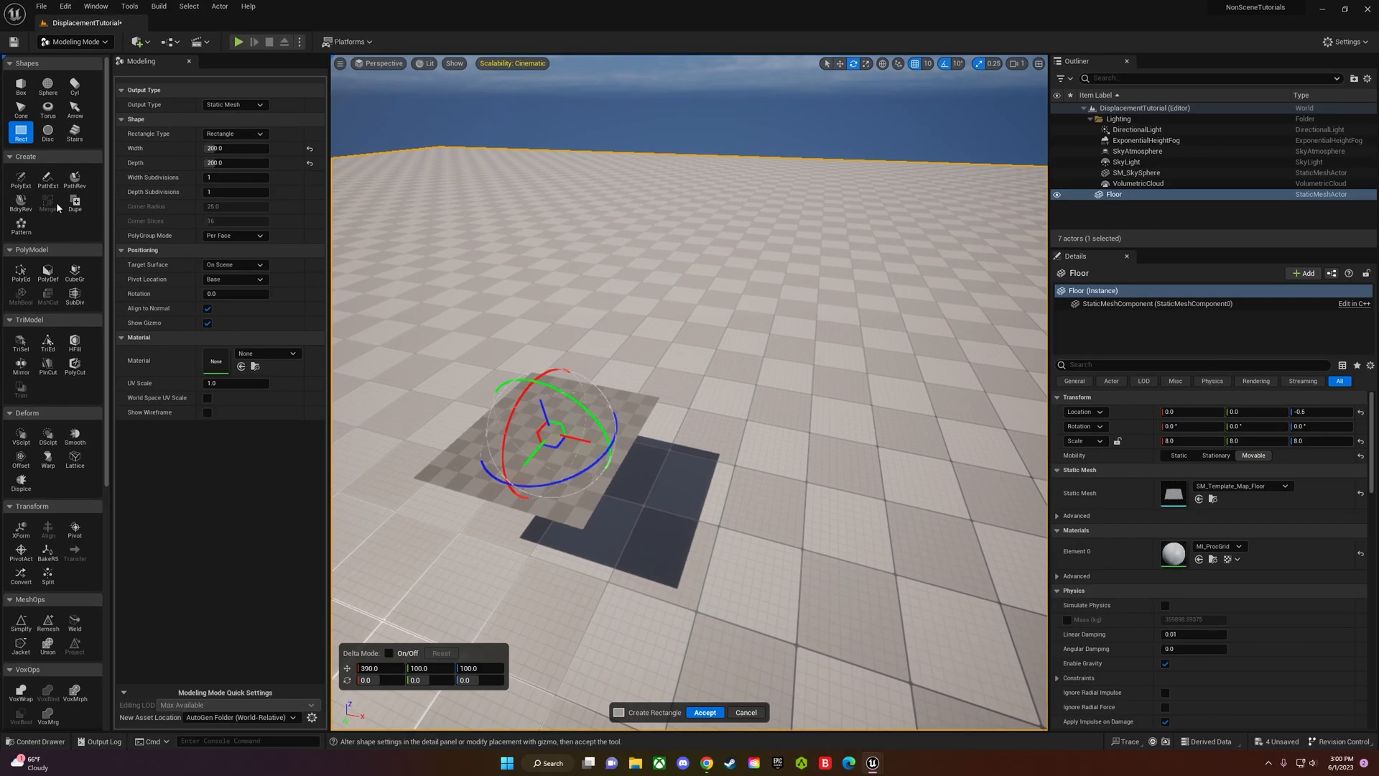
left_click(704, 713)
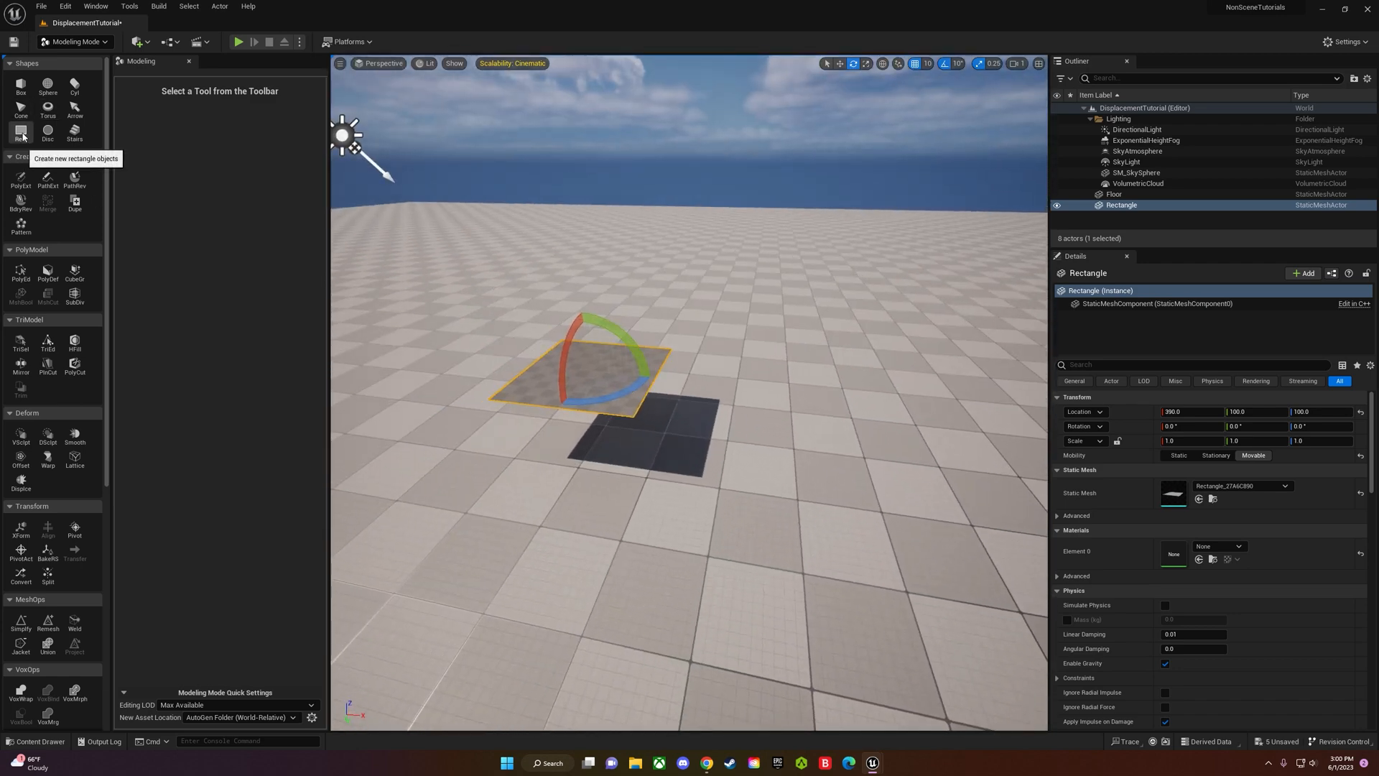
Create a second rectangle placed beside the first and accept it.
left_click(20, 132)
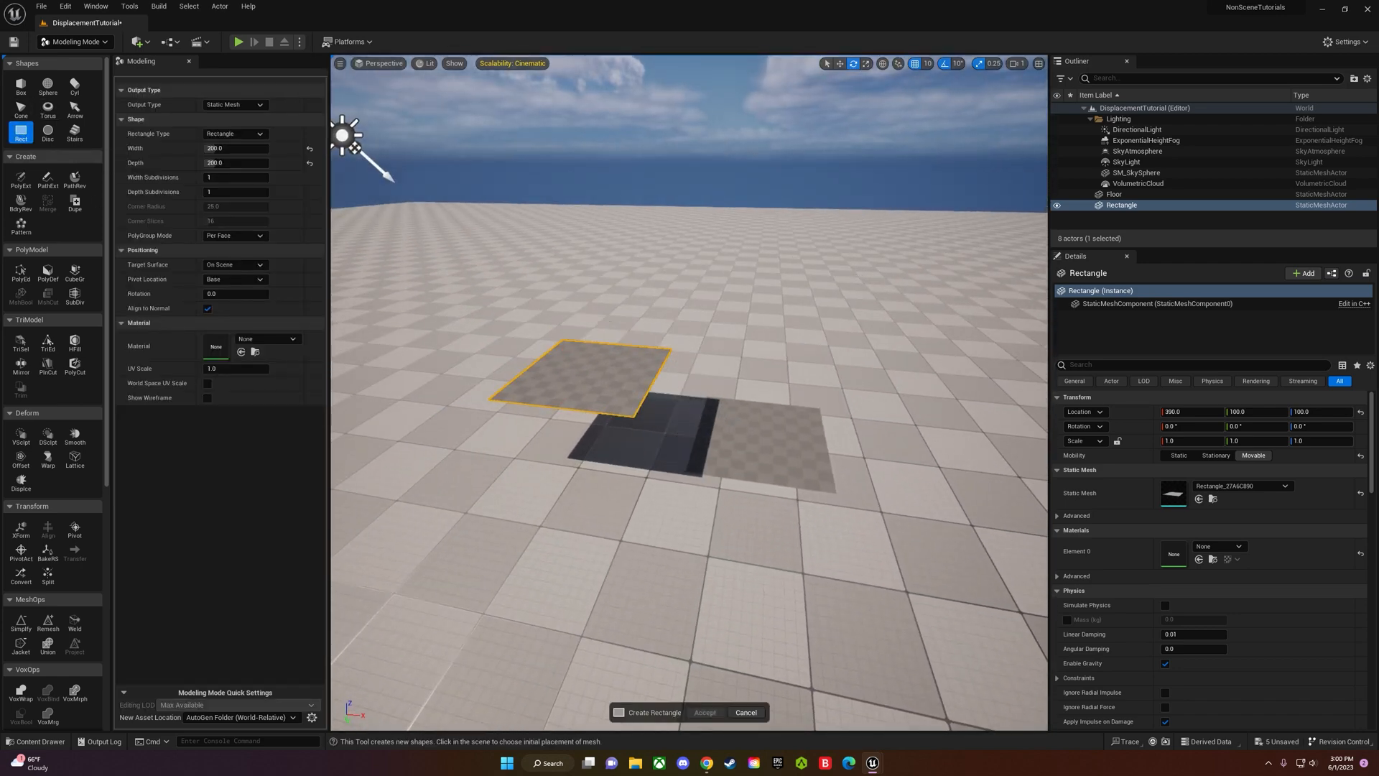
left_click(766, 387)
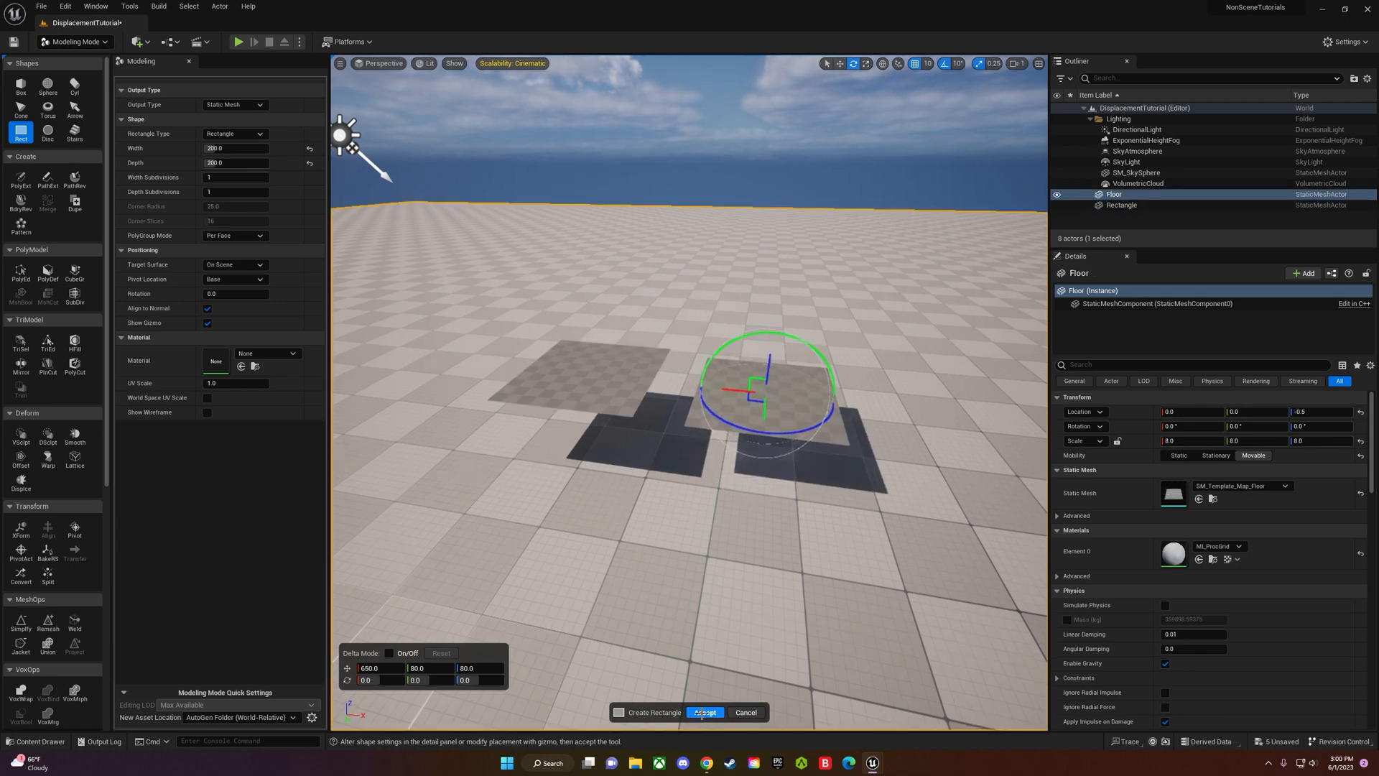
left_click(704, 712)
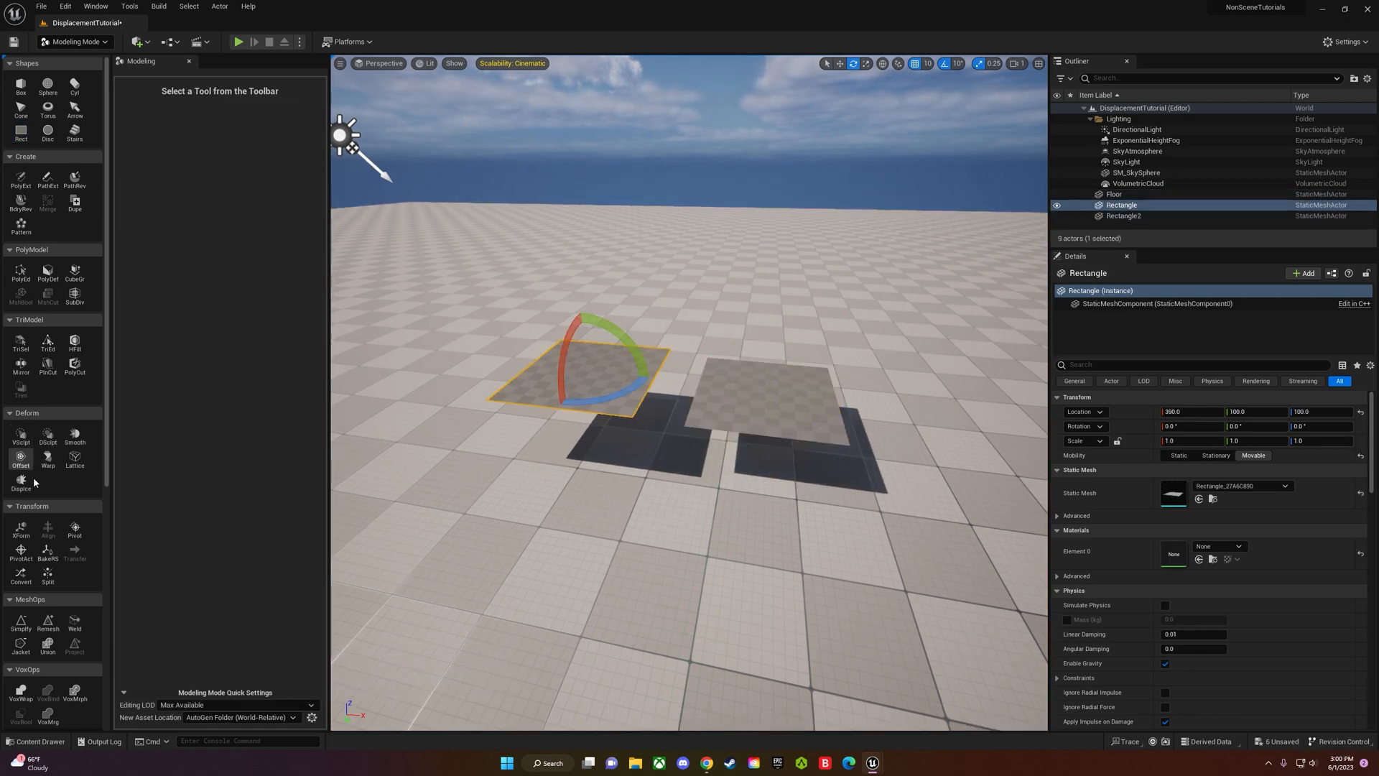
Remesh Rectangle with Target Triangle Count 1000000 and accept the result.
left_click(48, 589)
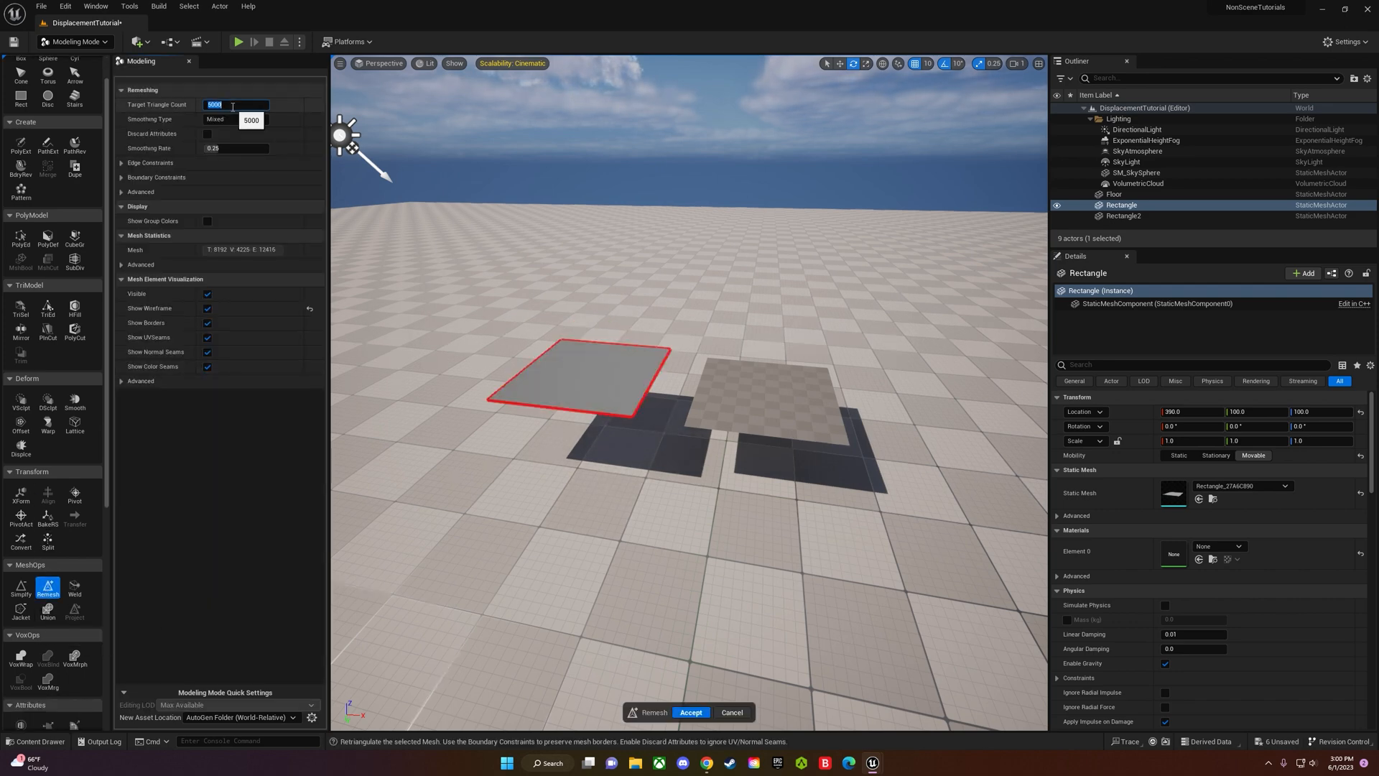
type("1000000")
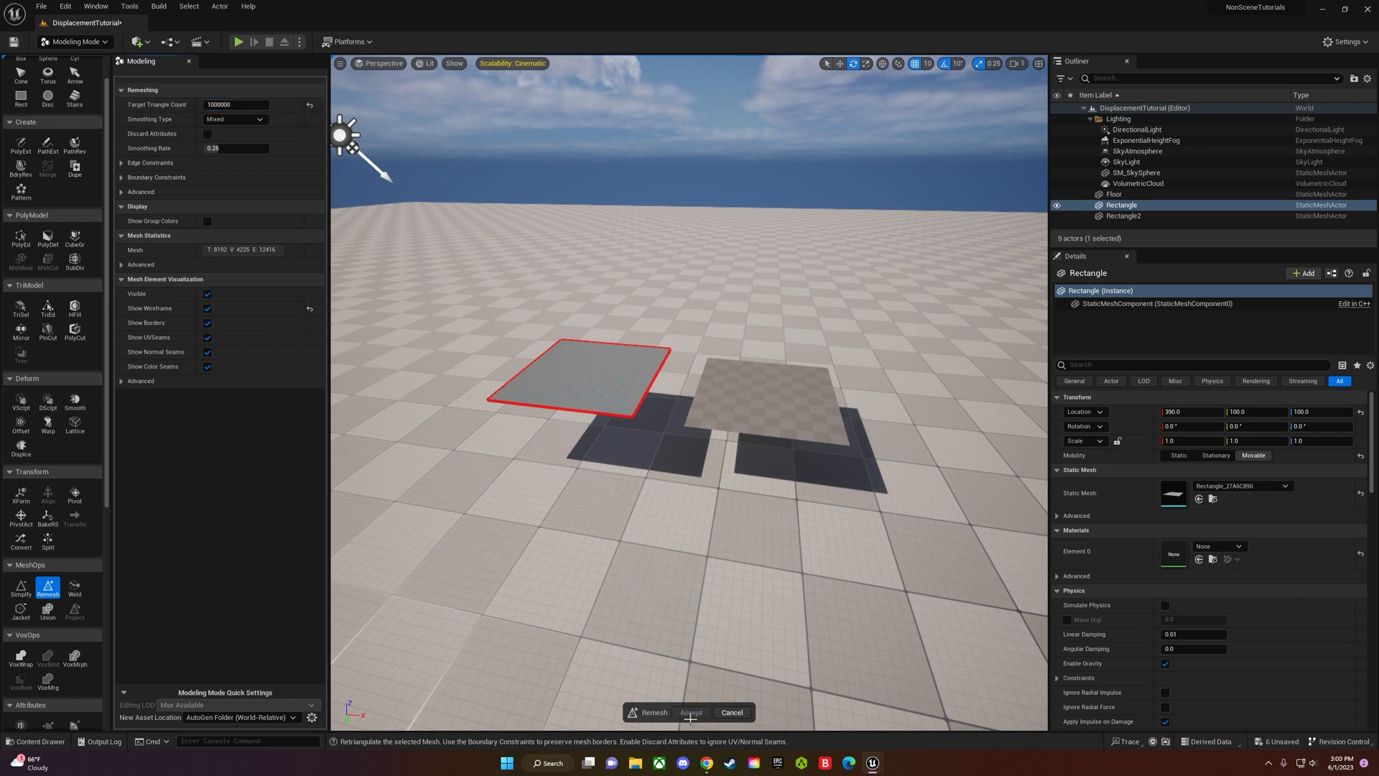
left_click(1114, 194)
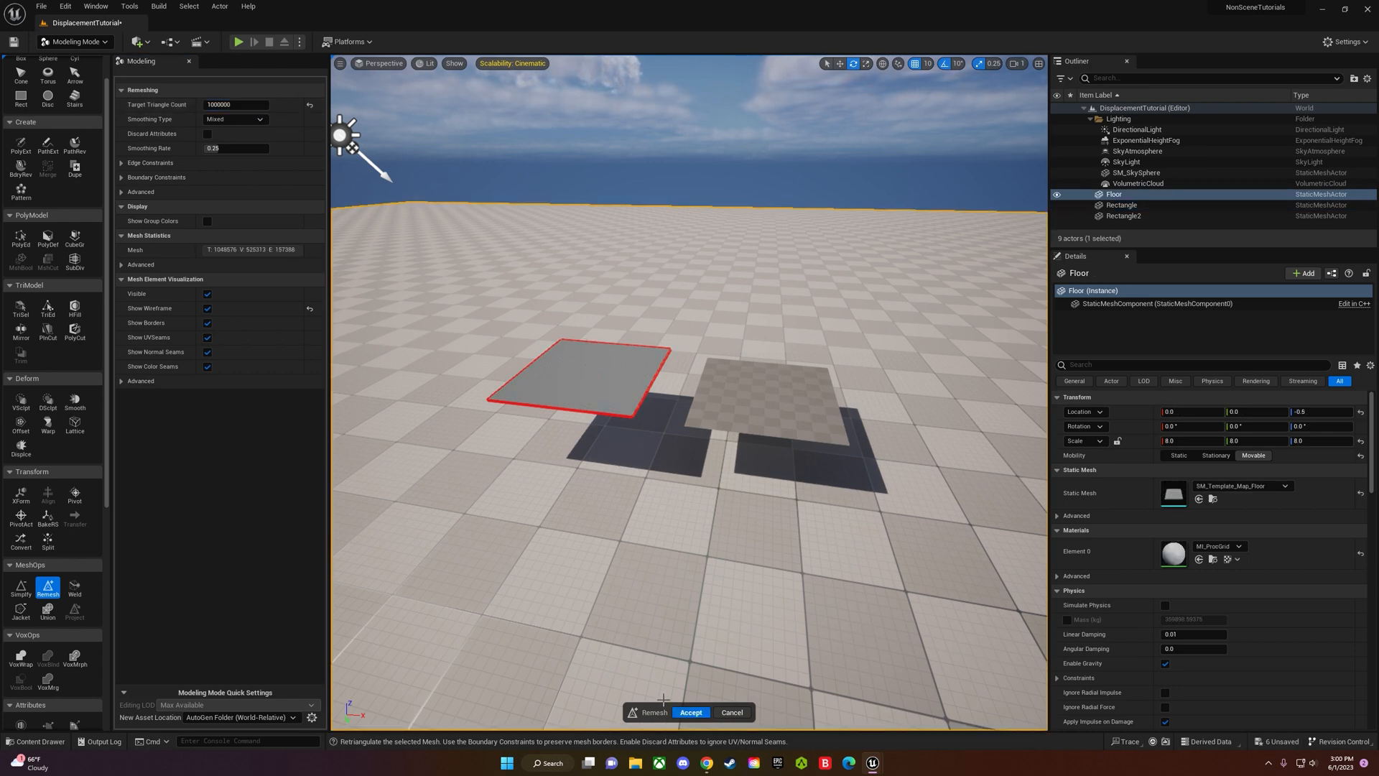
mouse_move(690, 712)
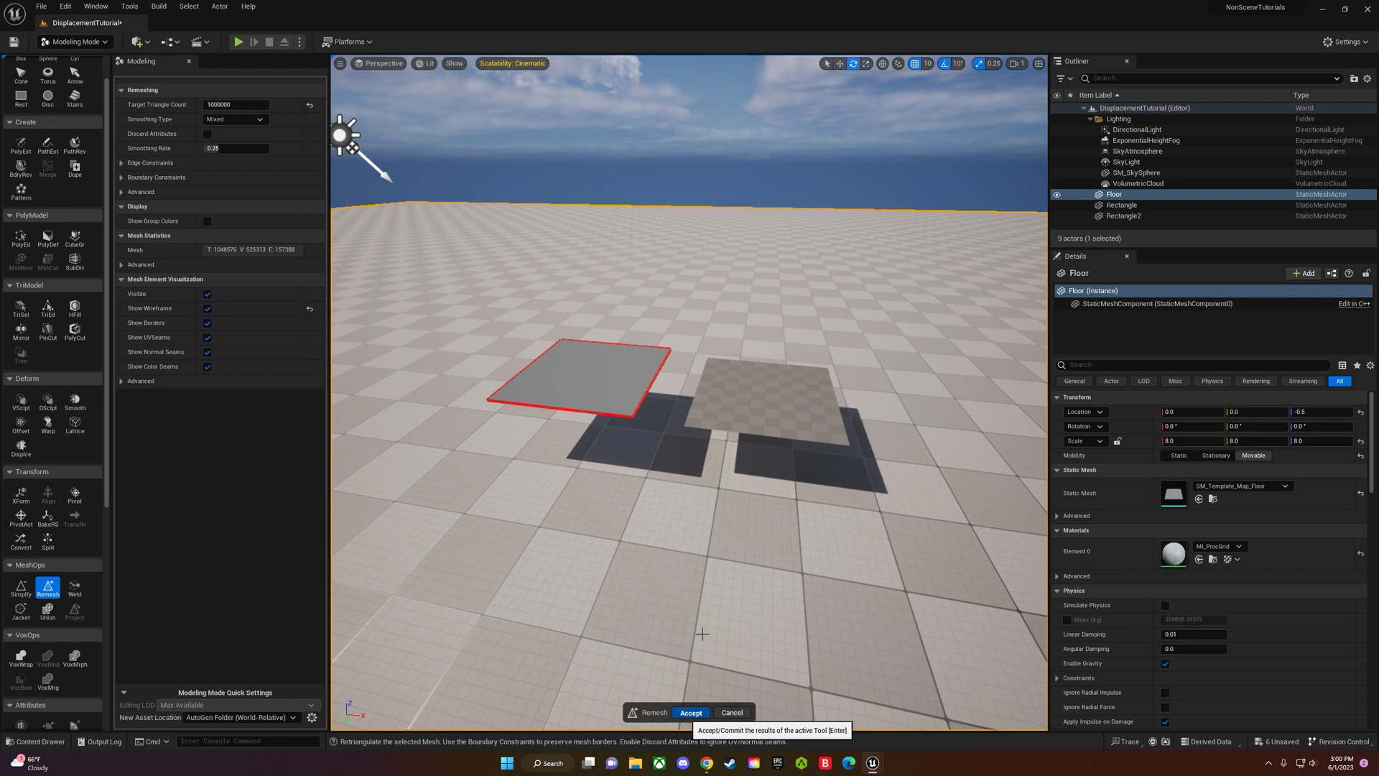
left_click(690, 711)
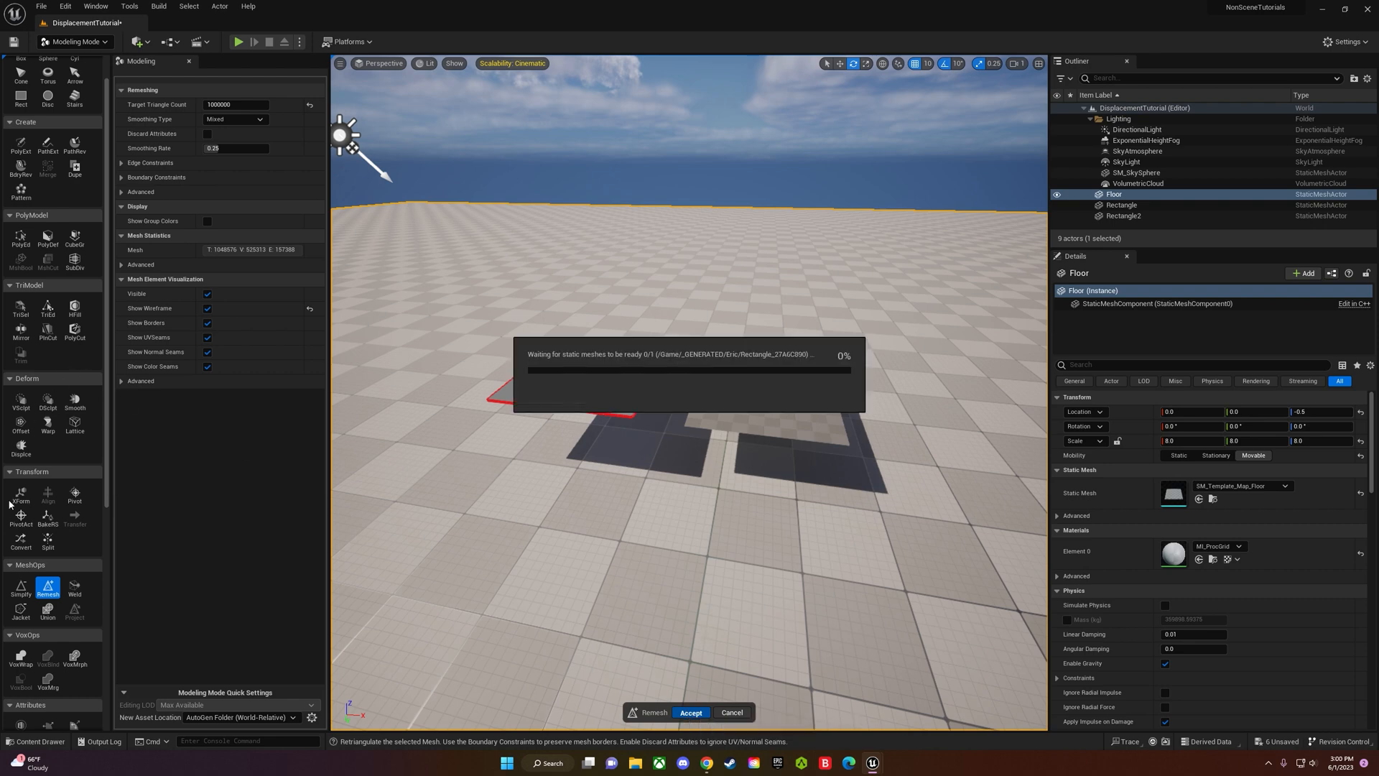
left_click(691, 712)
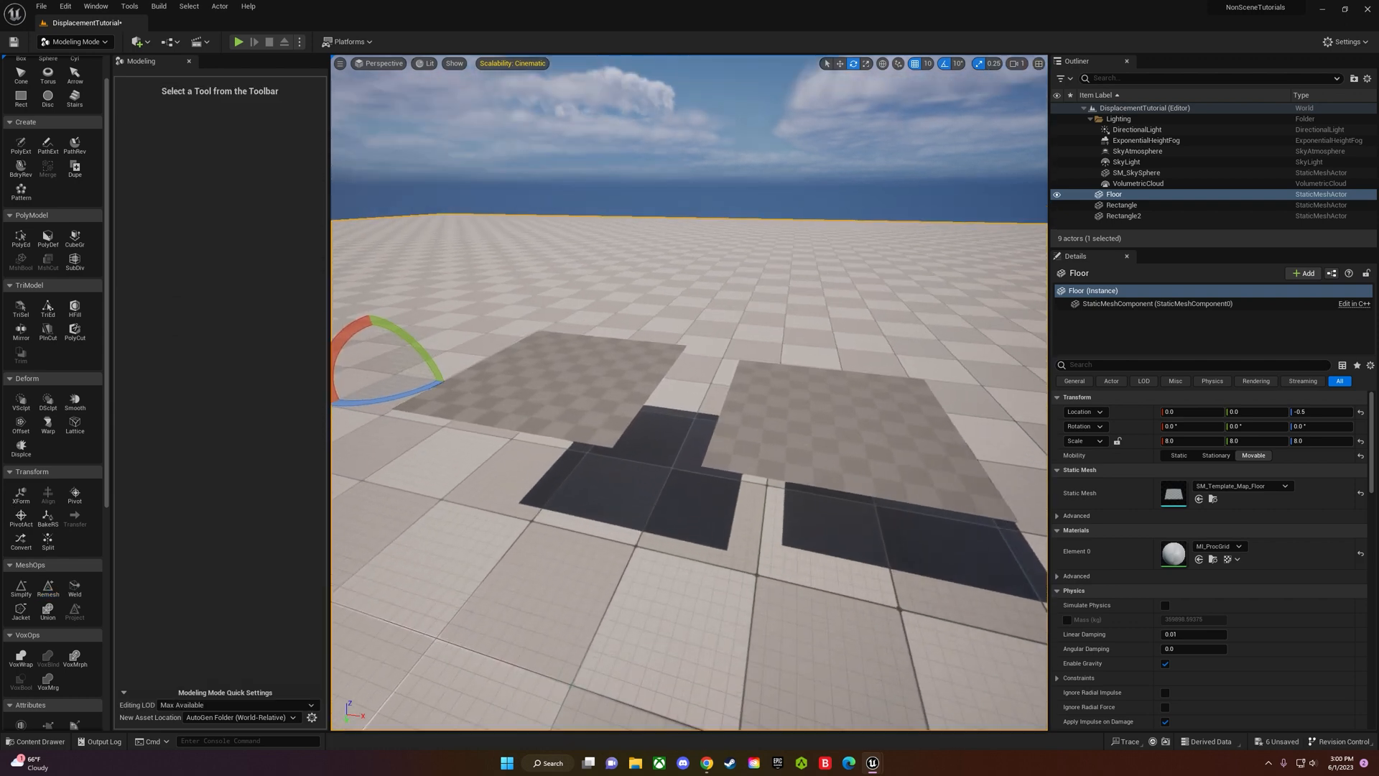
Apply MI_Quarry_Gravel_Ground from the Content Browser to Rectangle2 and Rectangle.
left_click(36, 741)
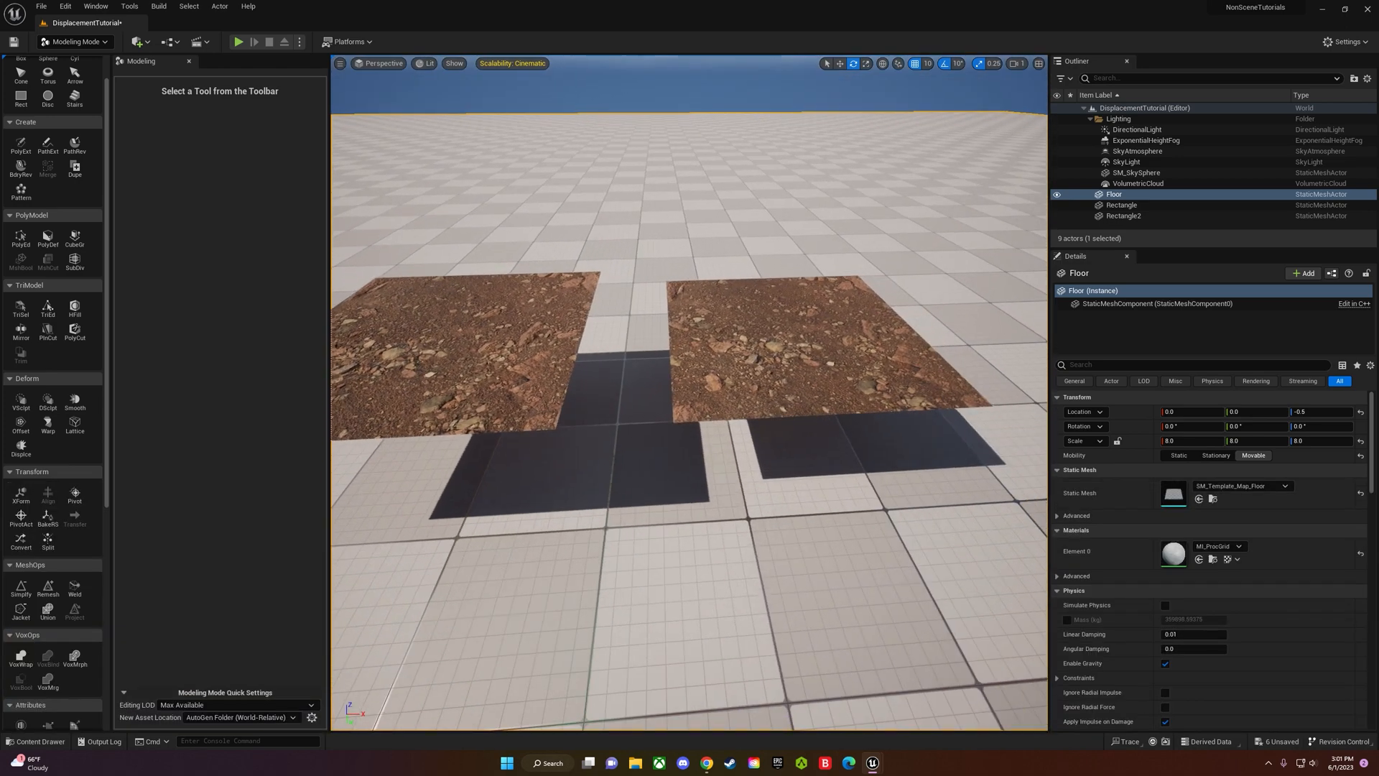
left_click(1121, 215)
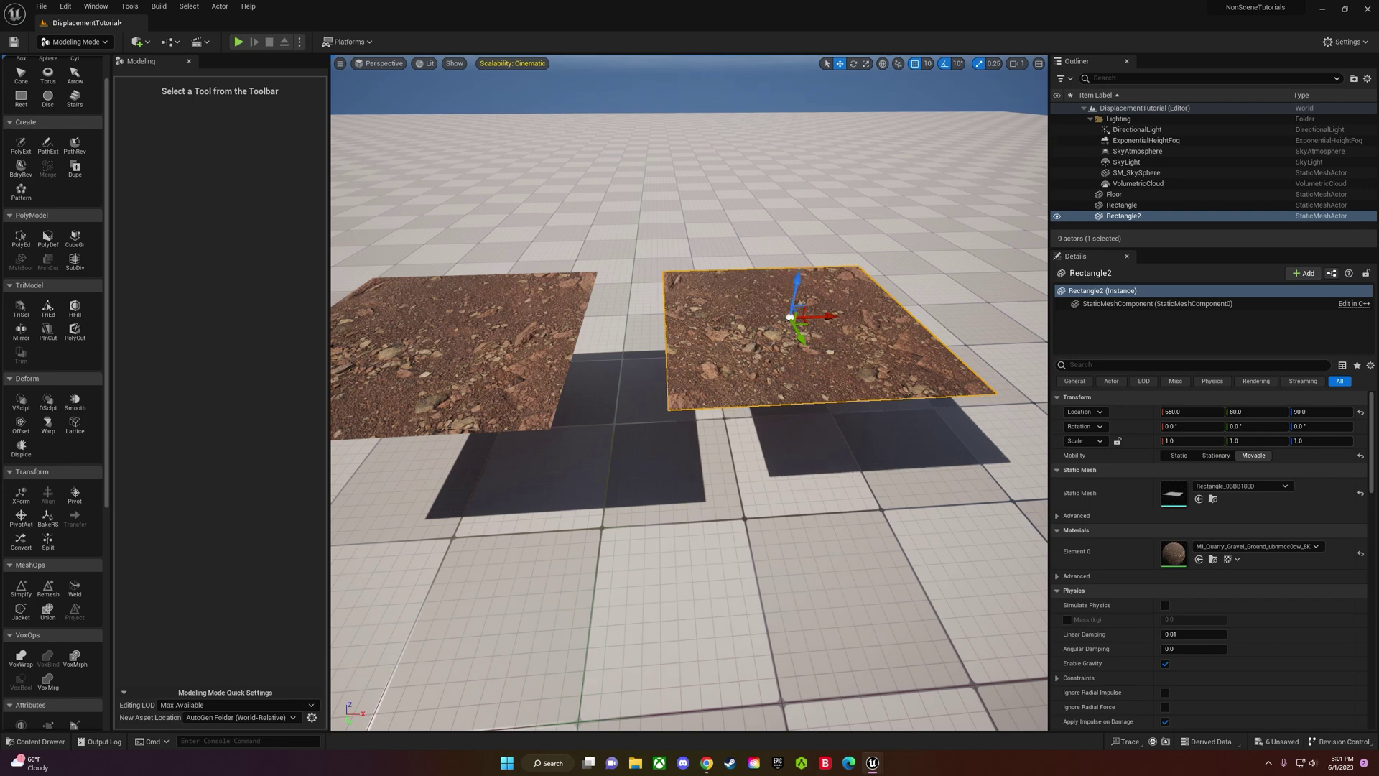
left_click(1113, 194)
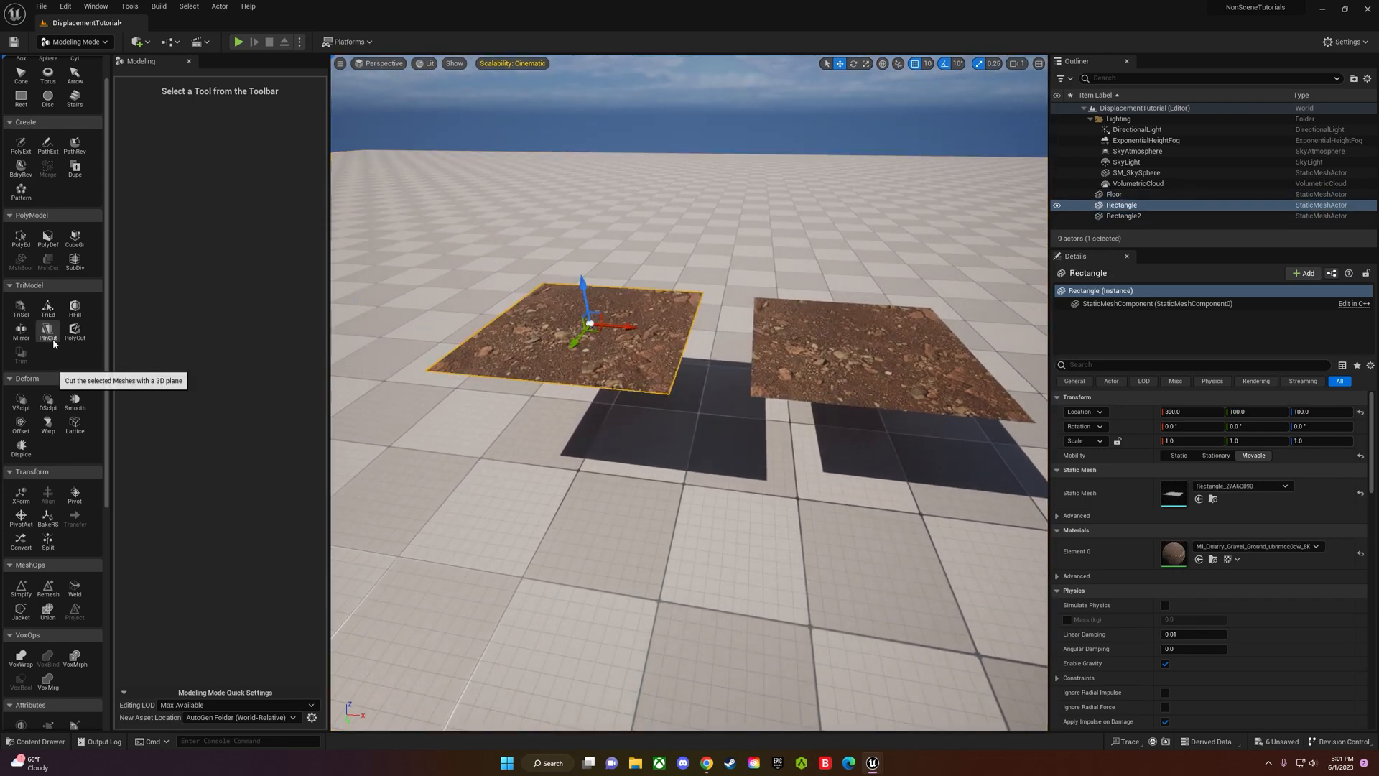
mouse_move(19, 421)
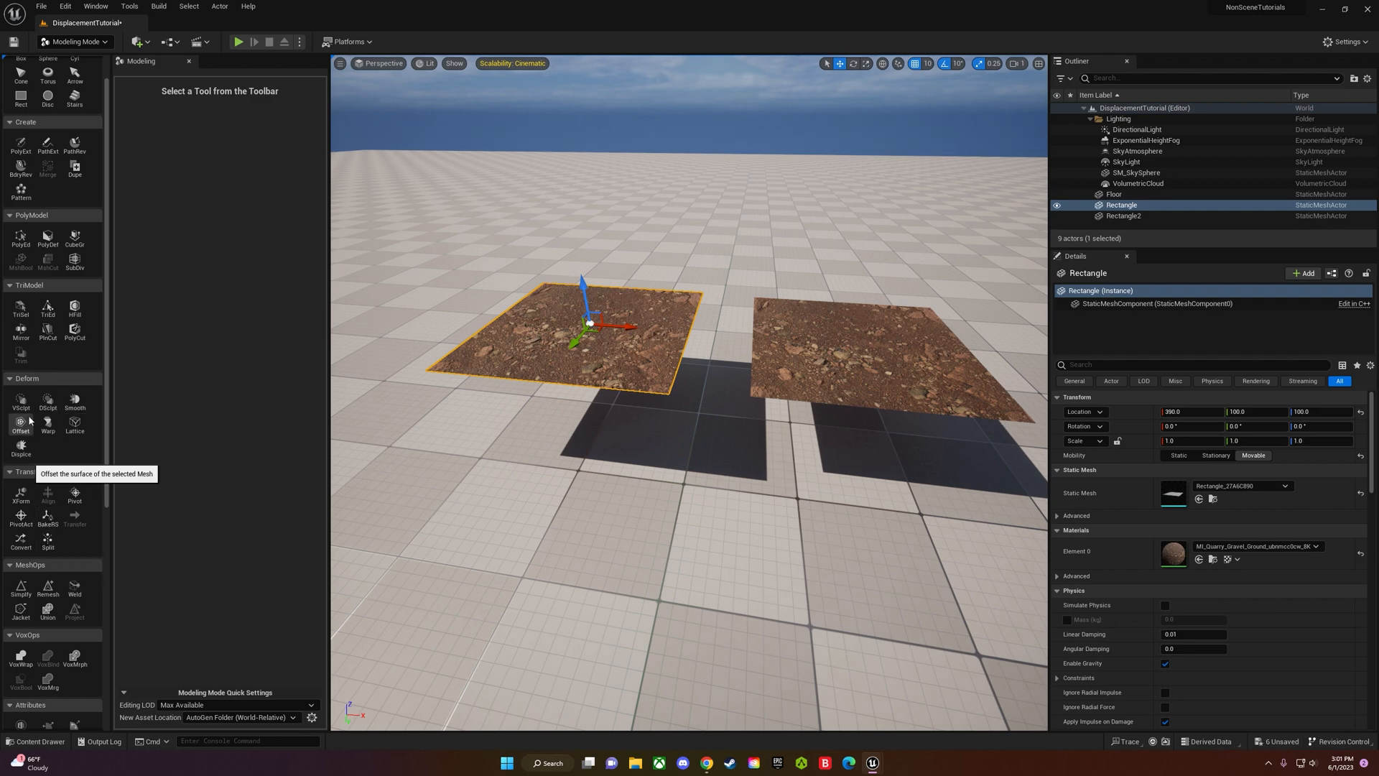
mouse_move(24, 436)
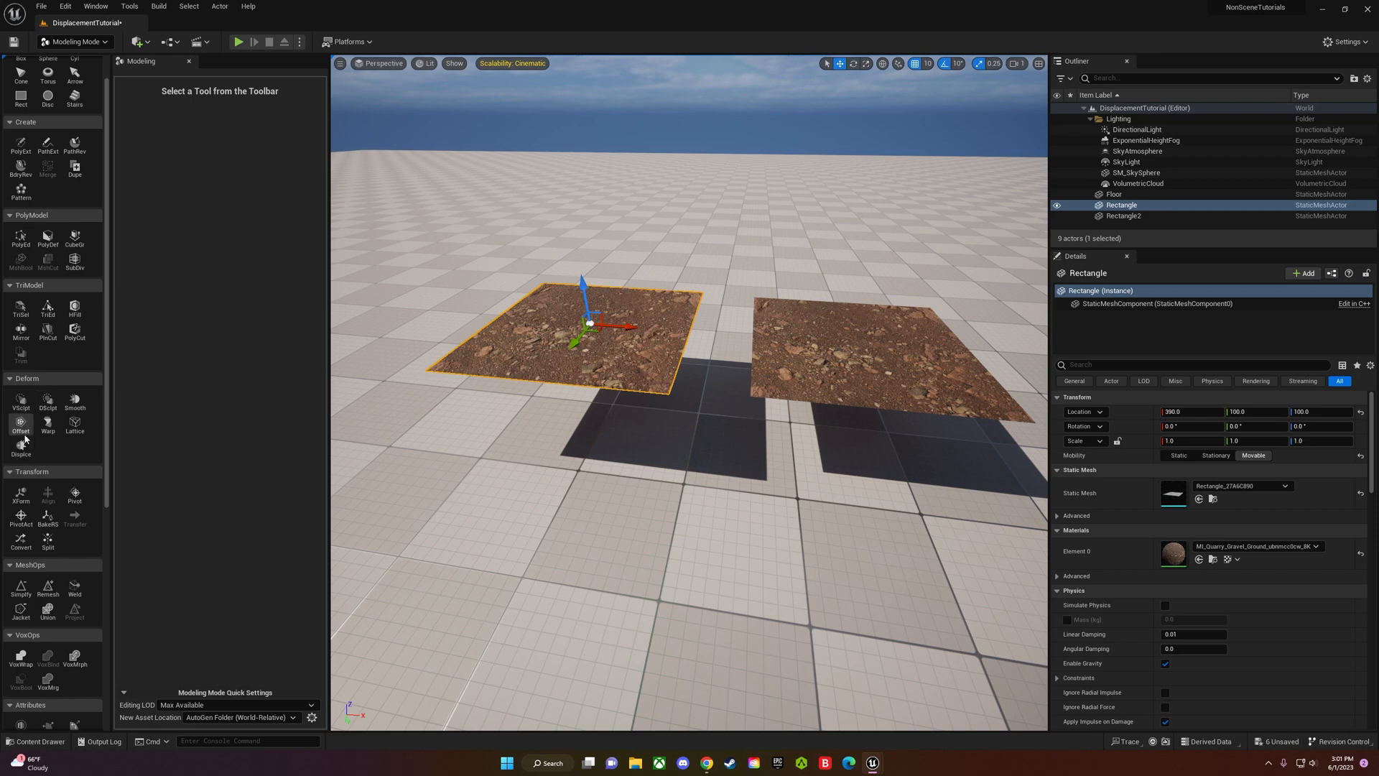
Try Offset, cancel, and start the Displace tool on Rectangle.
left_click(20, 428)
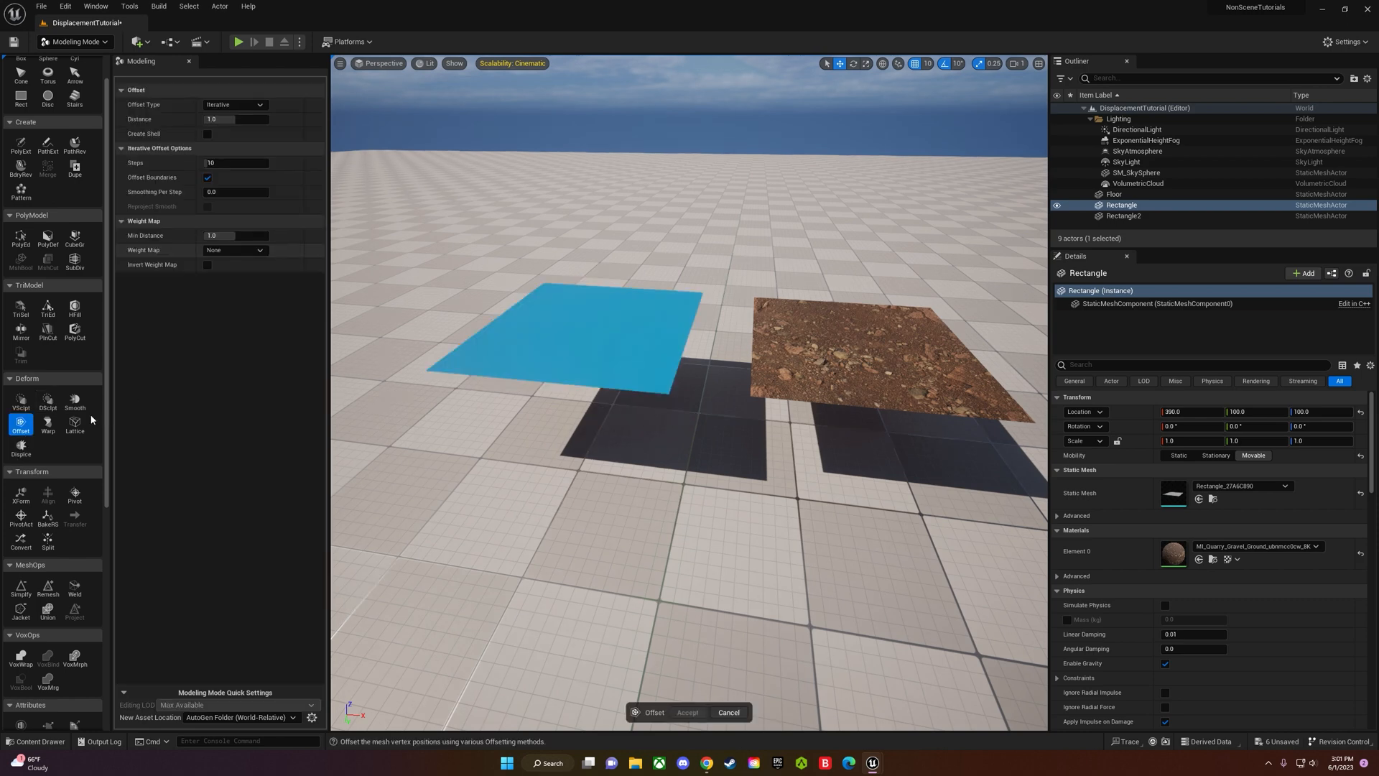
left_click(20, 447)
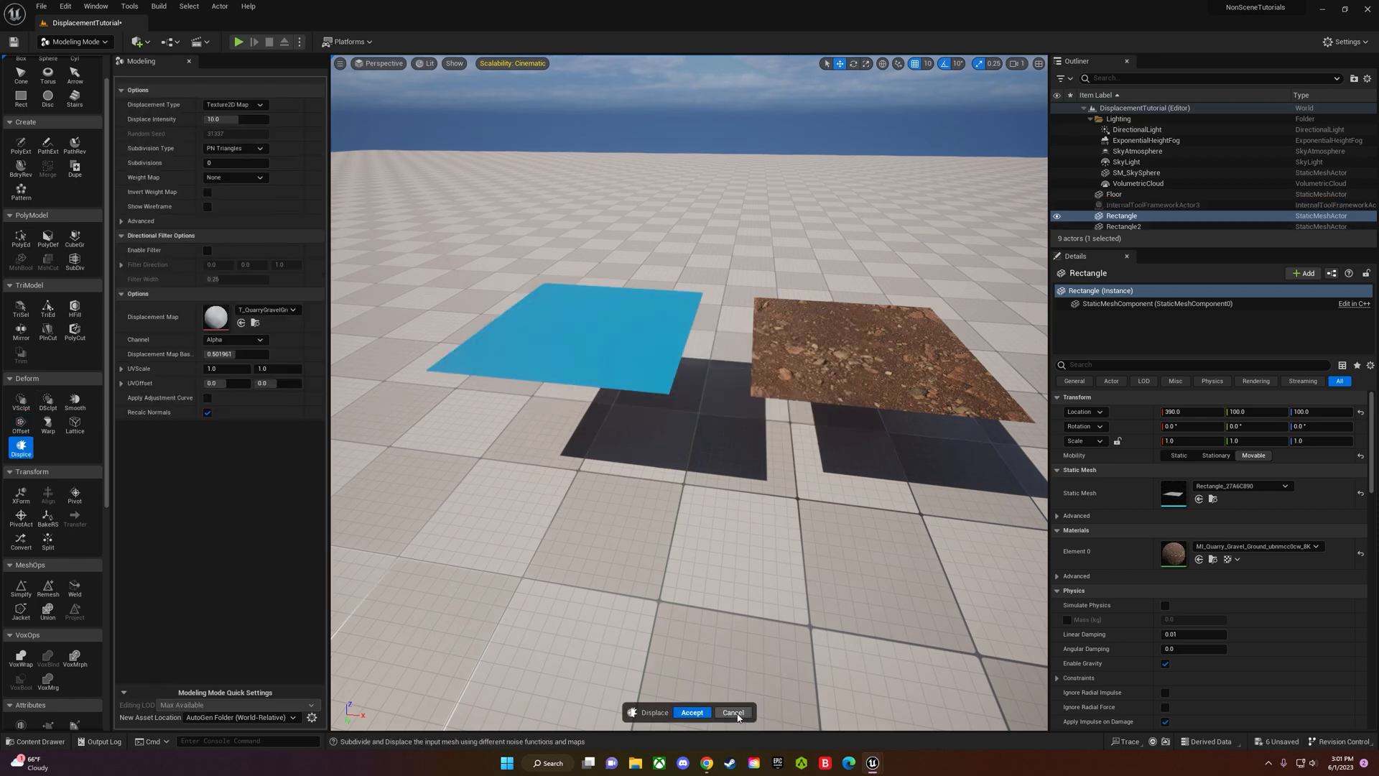
left_click(692, 713)
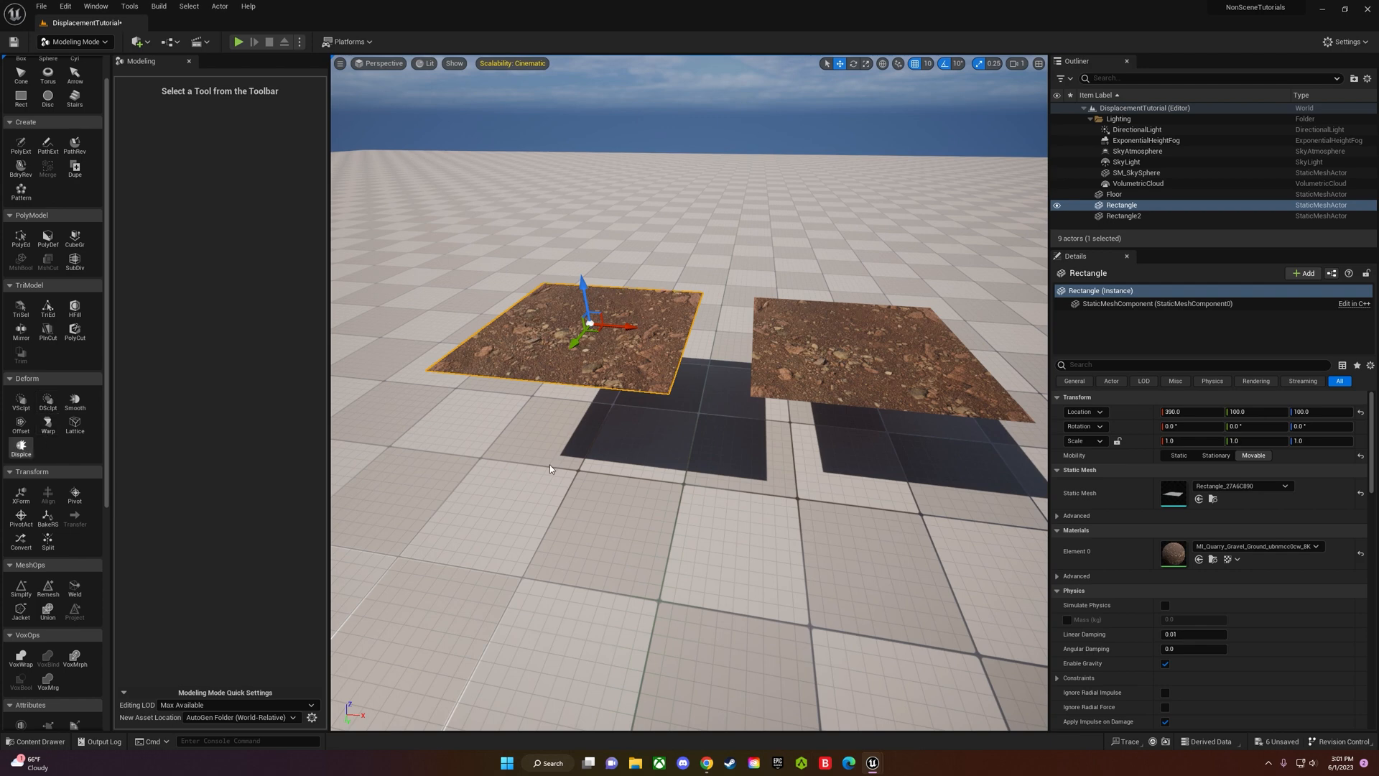
left_click(20, 448)
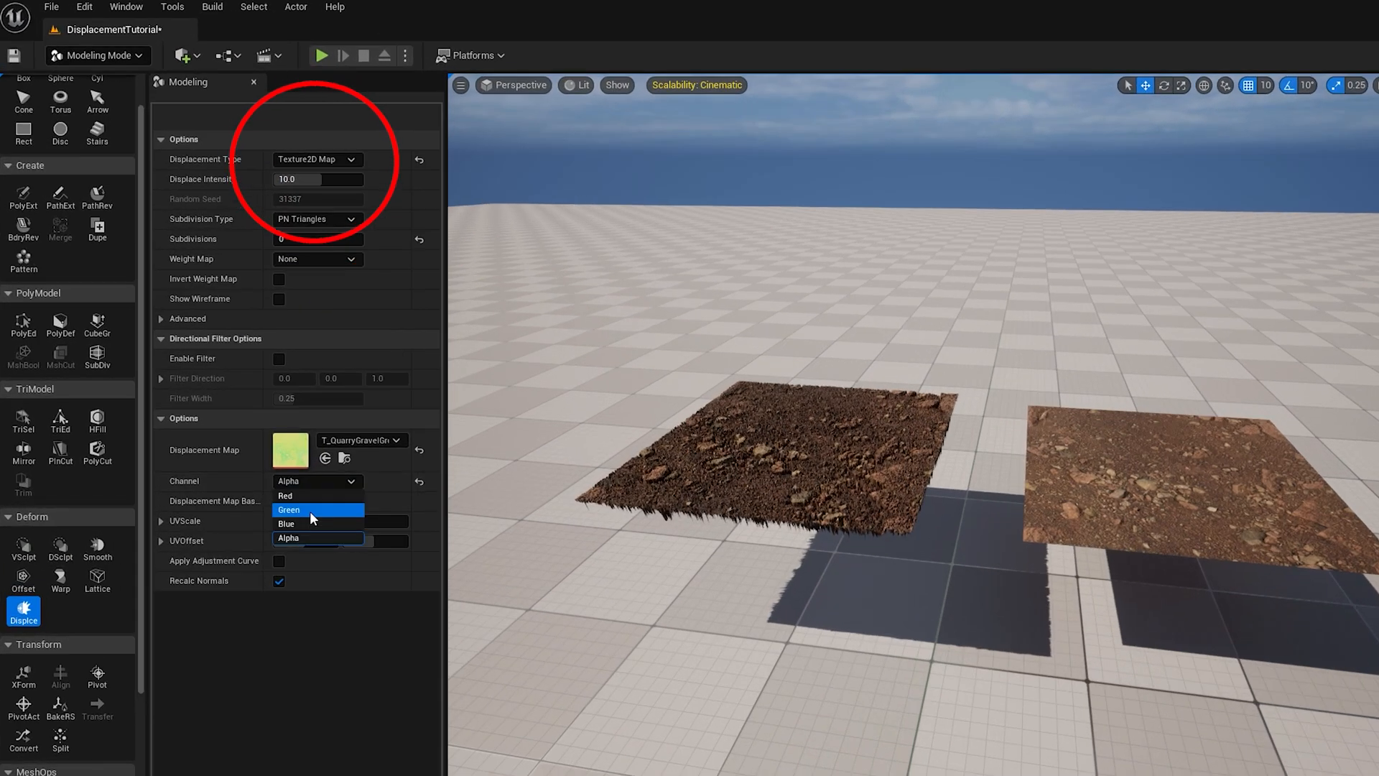
Set the Displace Channel to Red, then change it to Green.
left_click(286, 496)
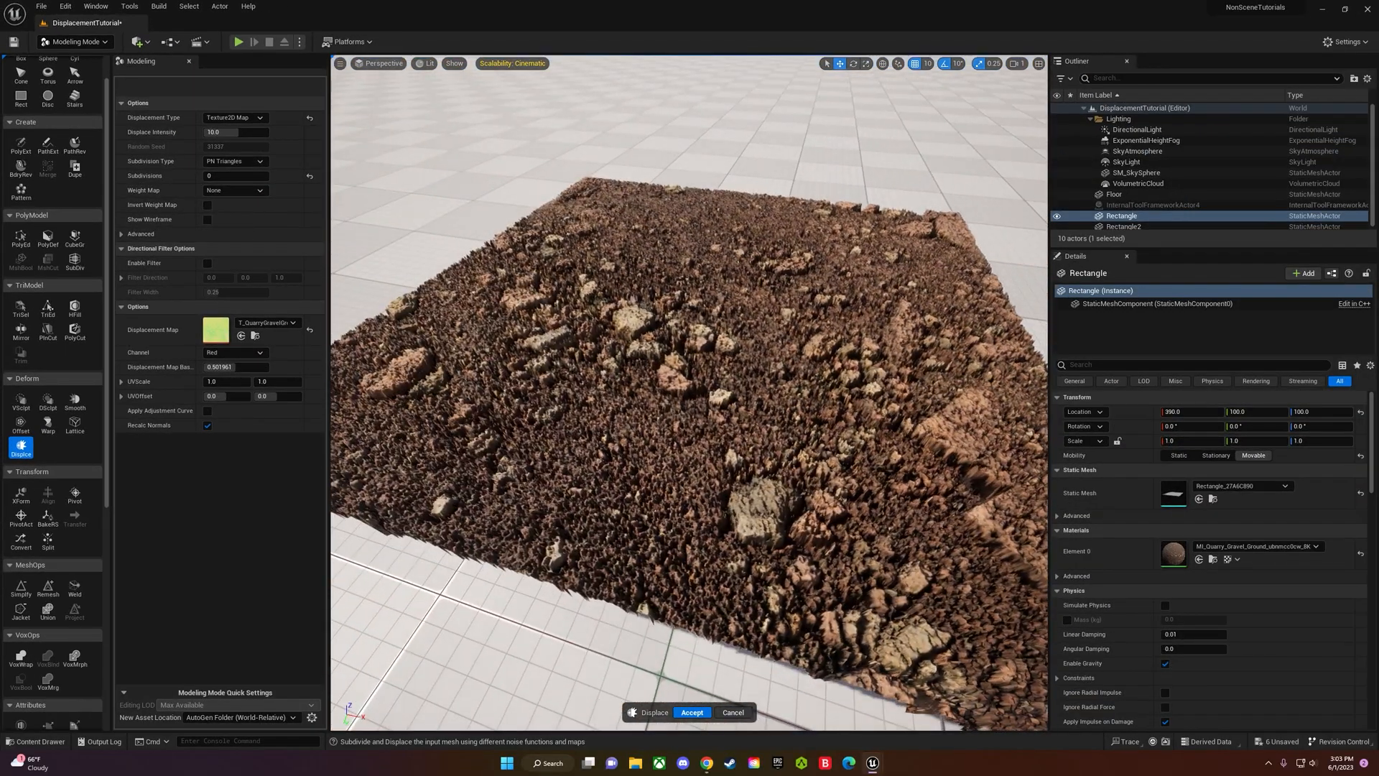
left_click(234, 351)
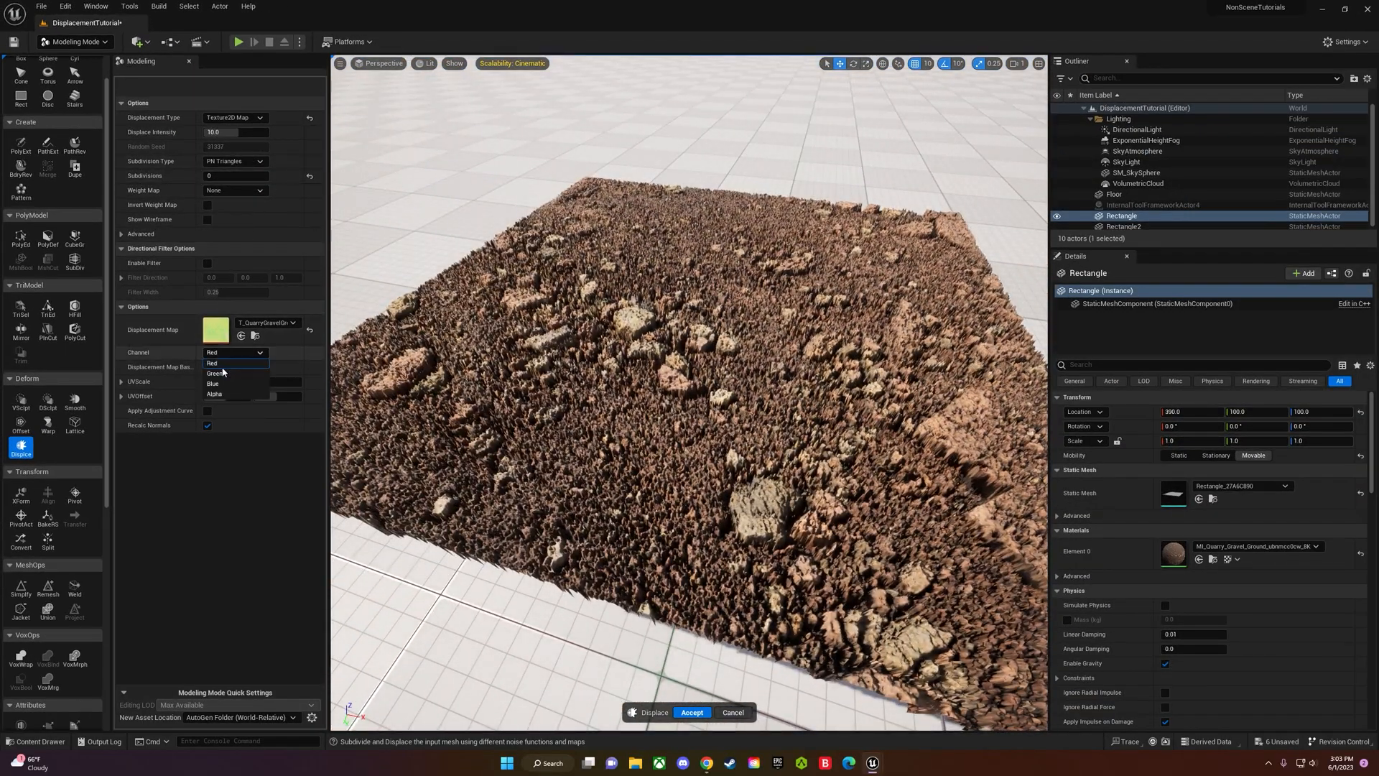
left_click(214, 373)
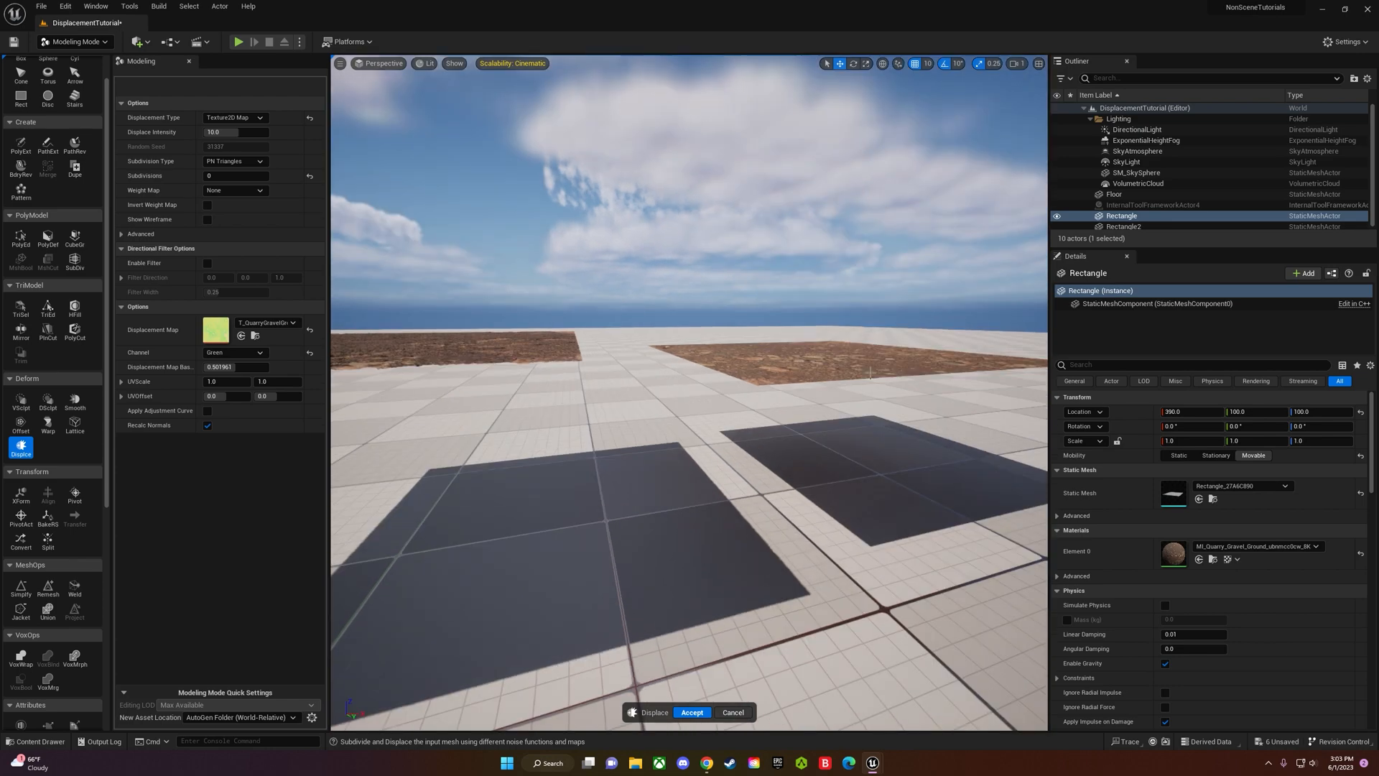
Select Rectangle2 and compare displacement with the Blue then Alpha channels.
left_click(1123, 226)
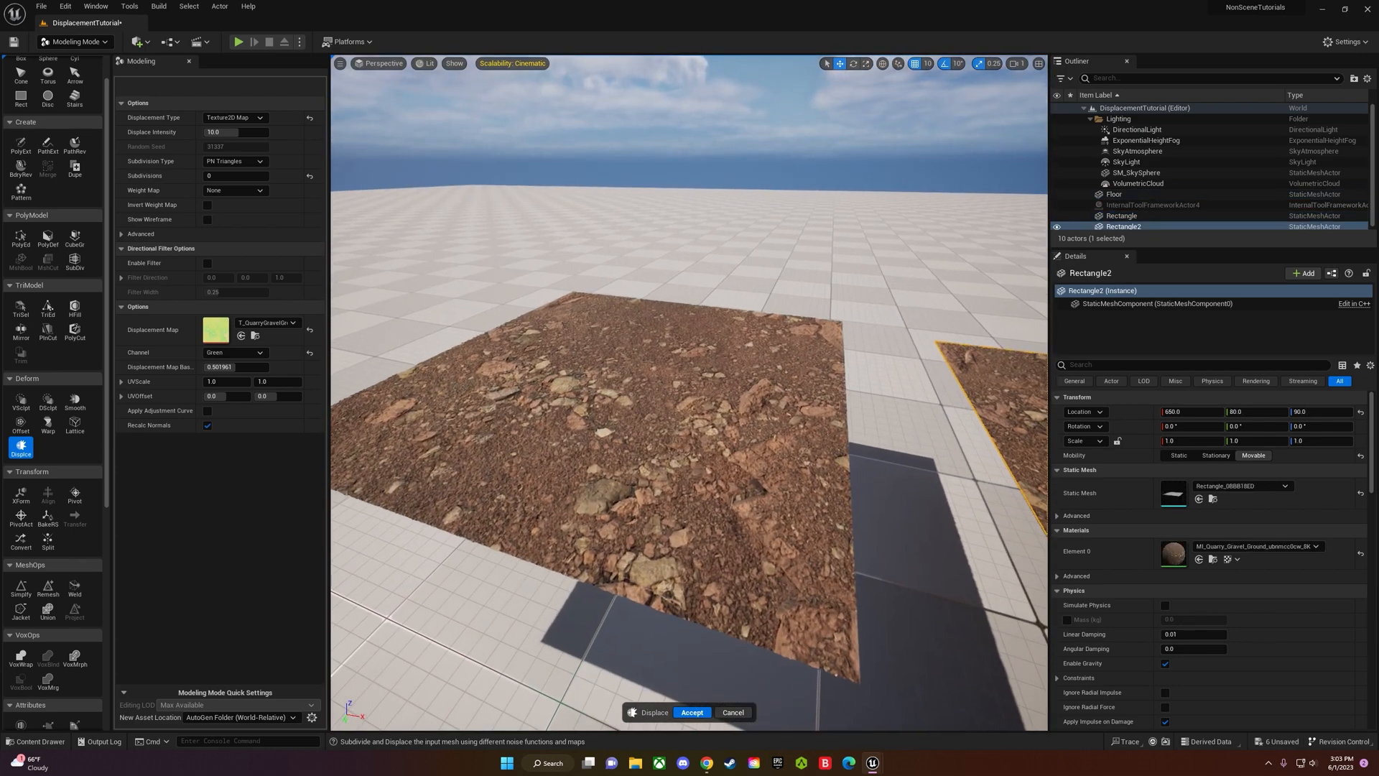
left_click(234, 352)
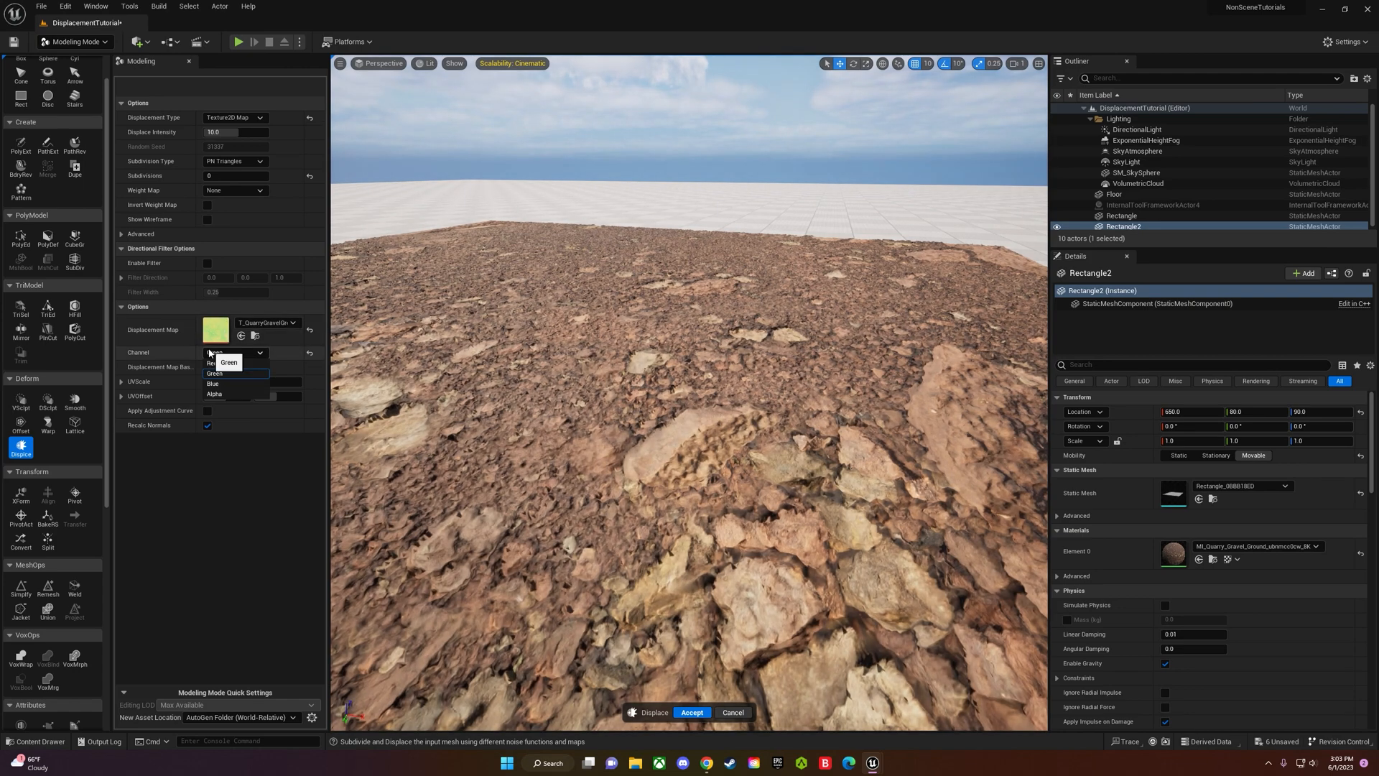
left_click(212, 382)
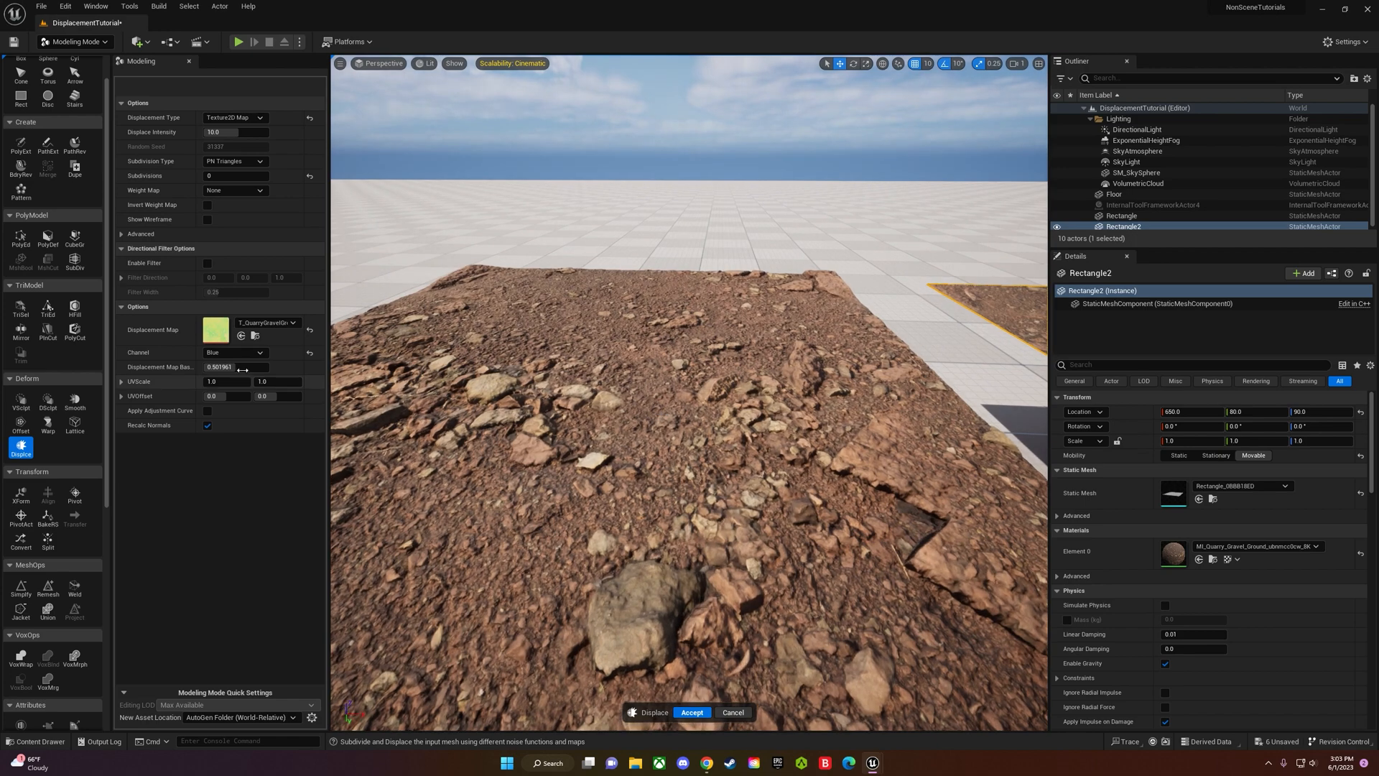
left_click(234, 352)
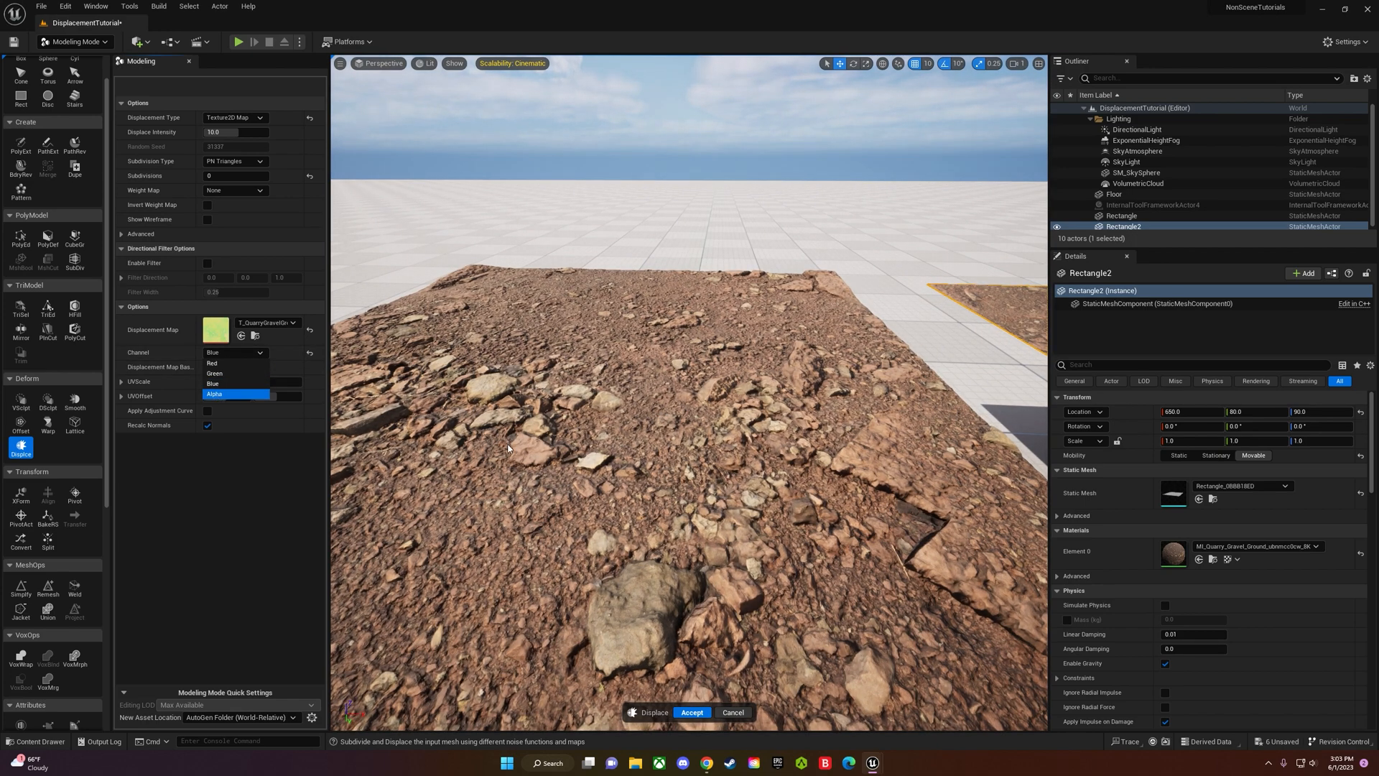
left_click(222, 393)
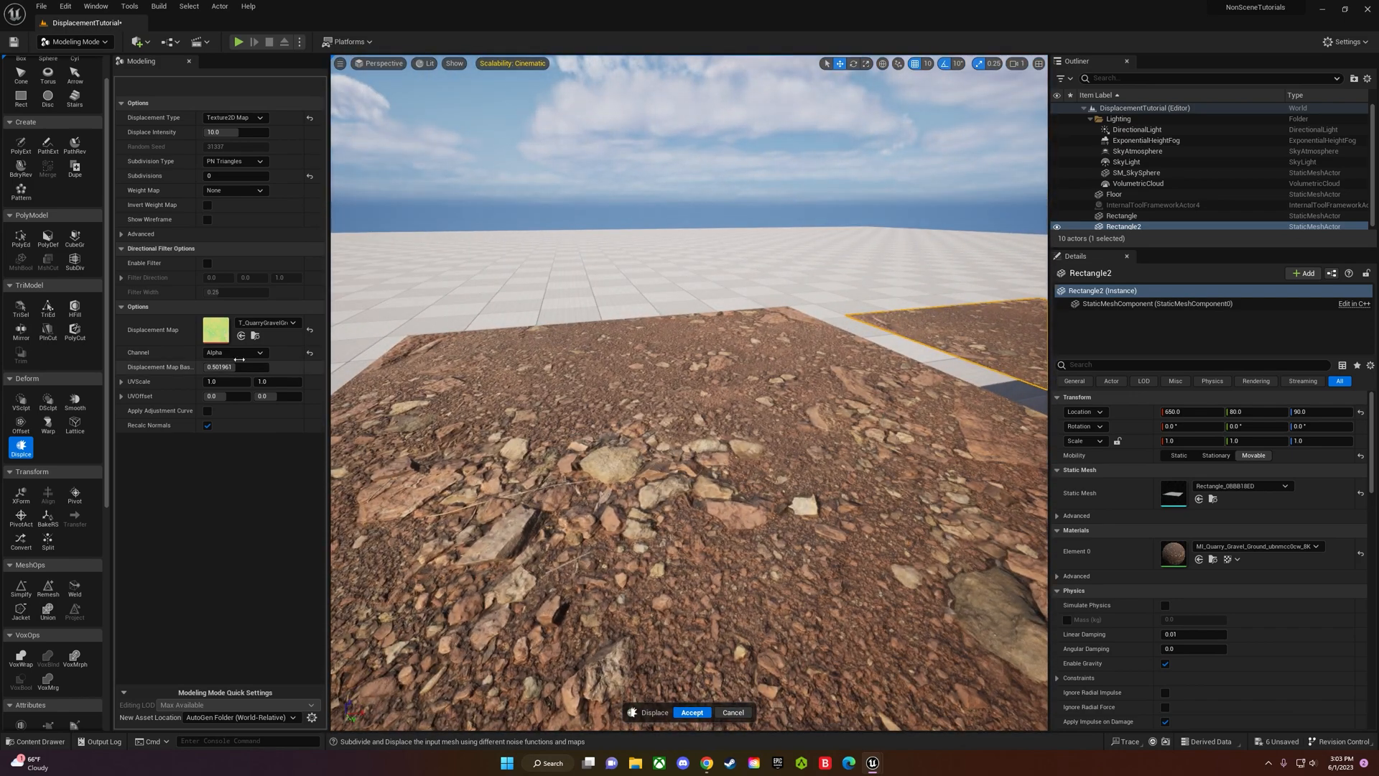
left_click(232, 352)
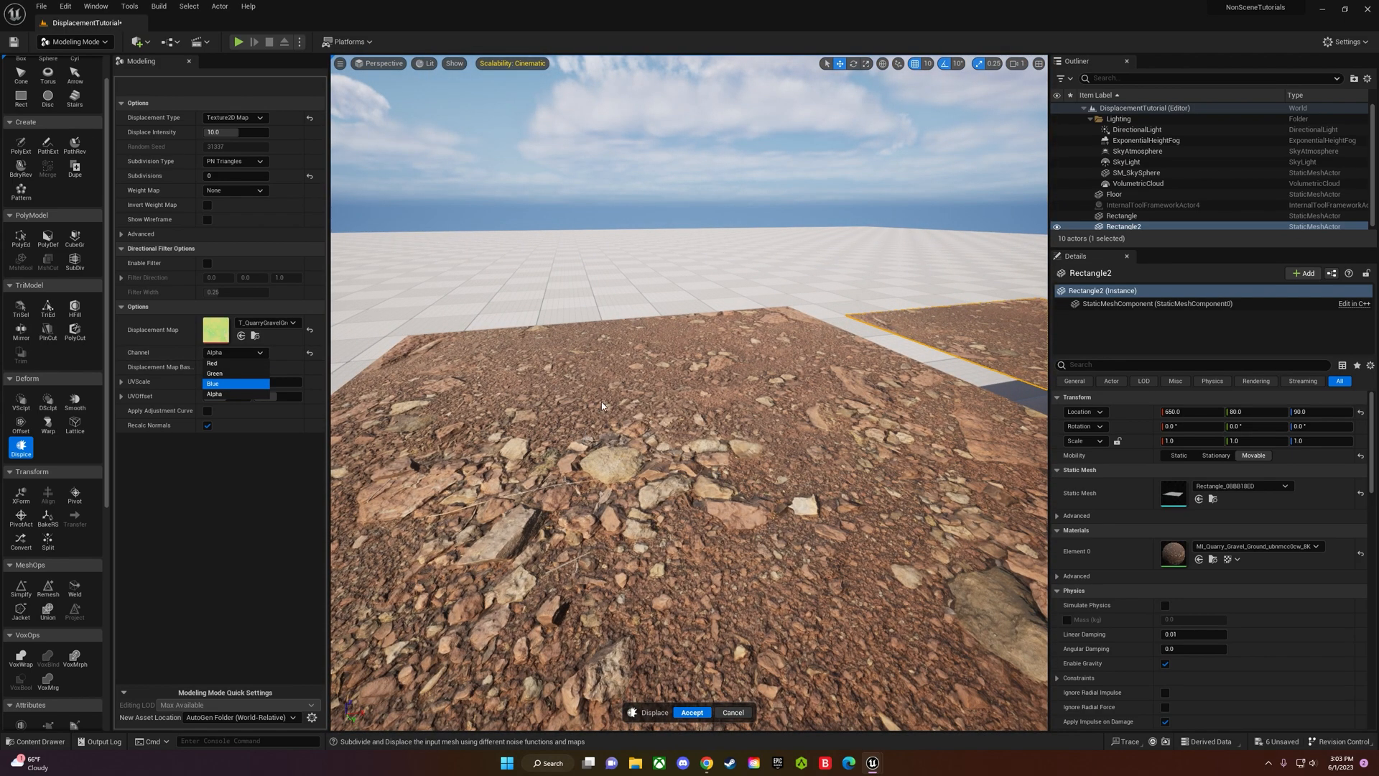
Choose Blue as the displacement channel for the gravel rectangle.
left_click(234, 382)
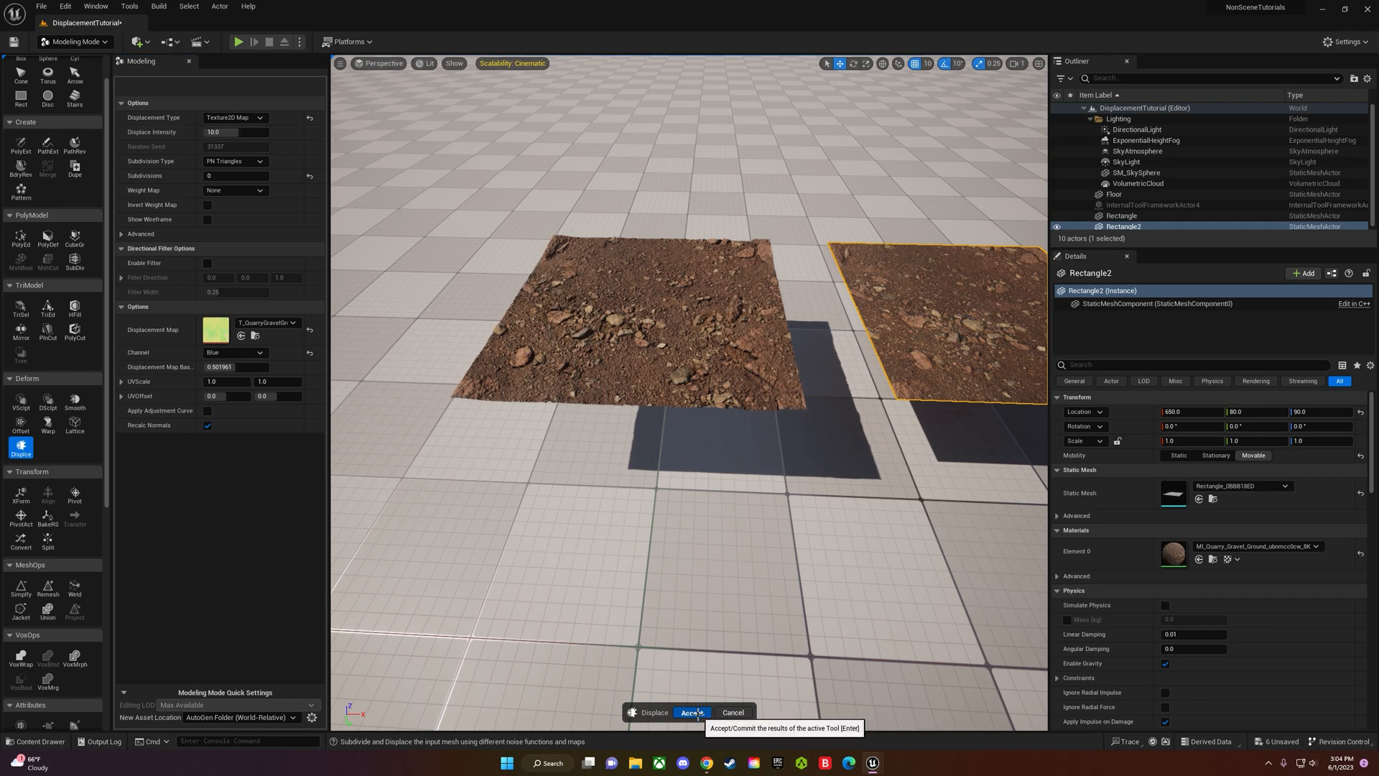
mouse_move(741, 545)
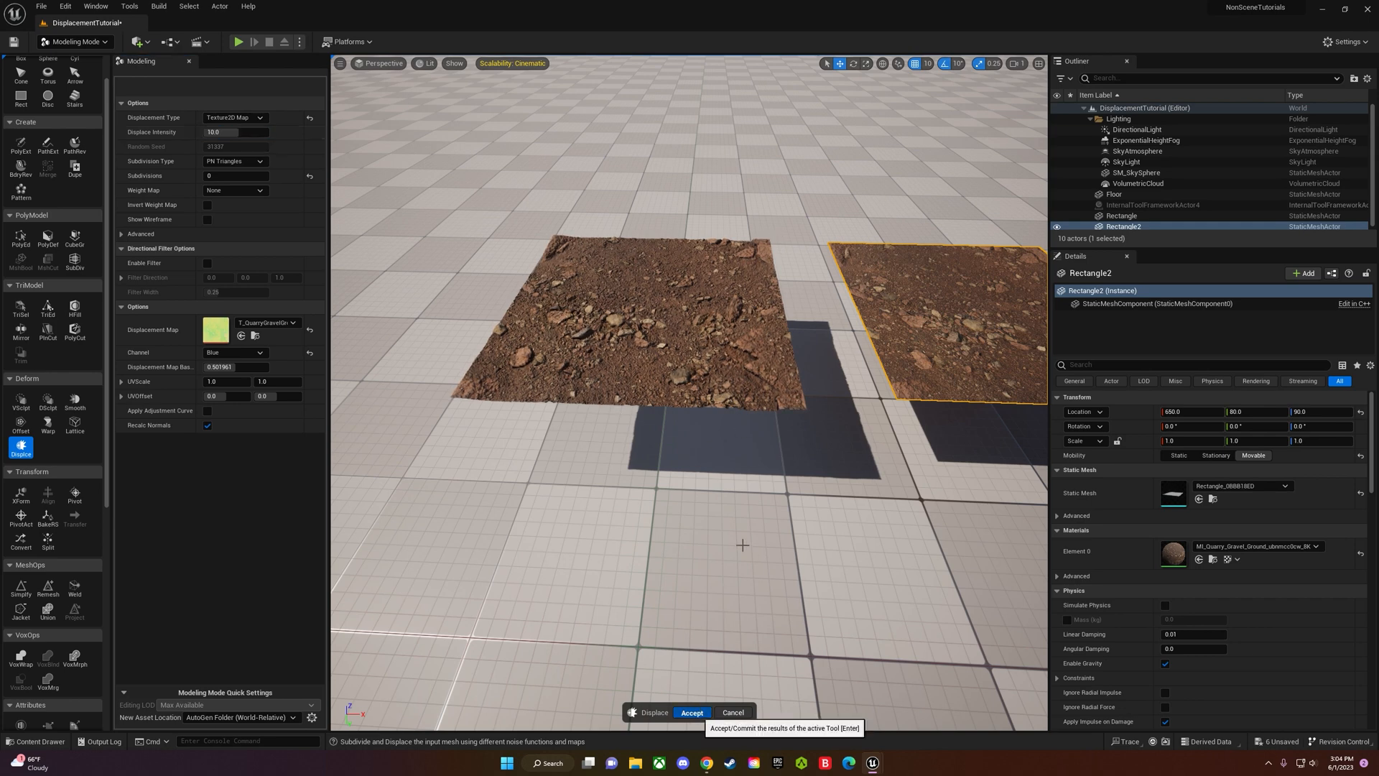
Accept the blue-channel displacement as a new static mesh and select the displaced Rectangle.
left_click(691, 713)
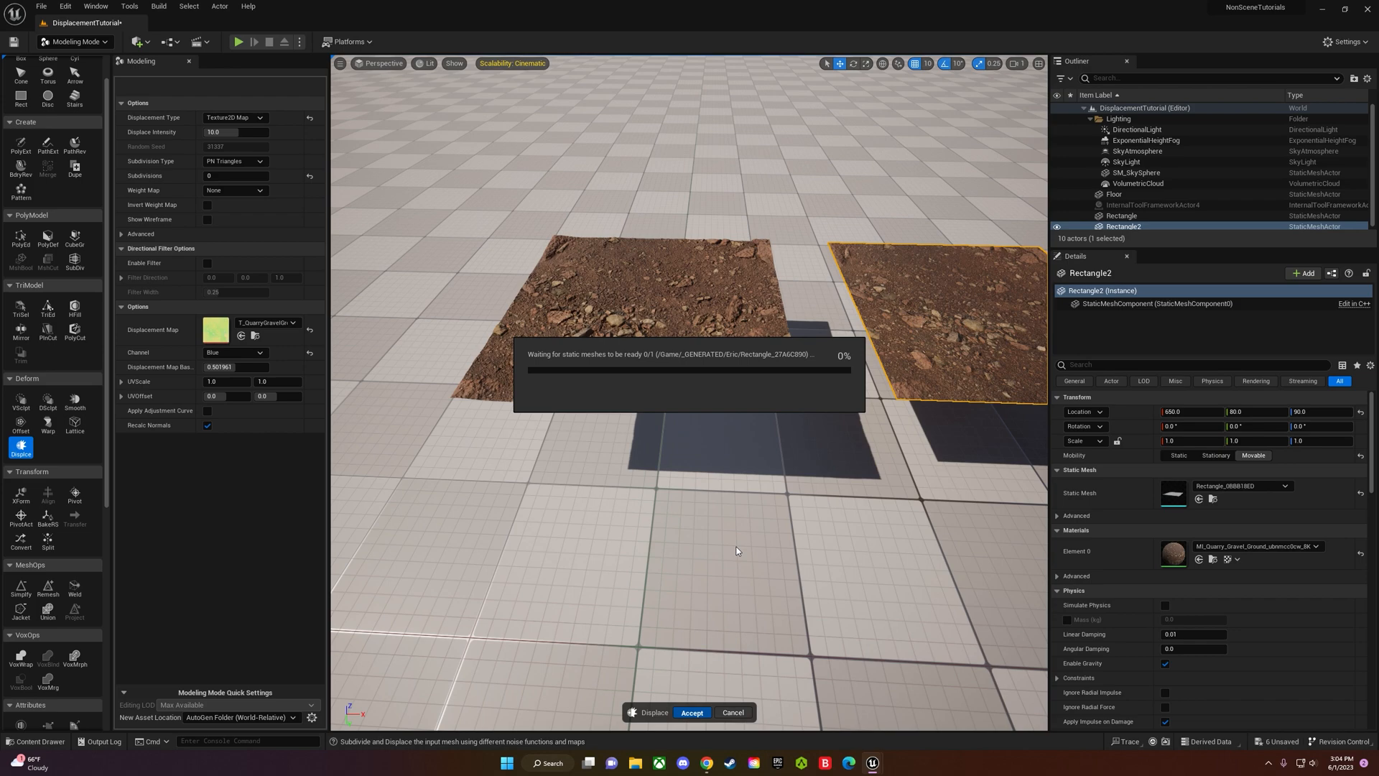
left_click(691, 712)
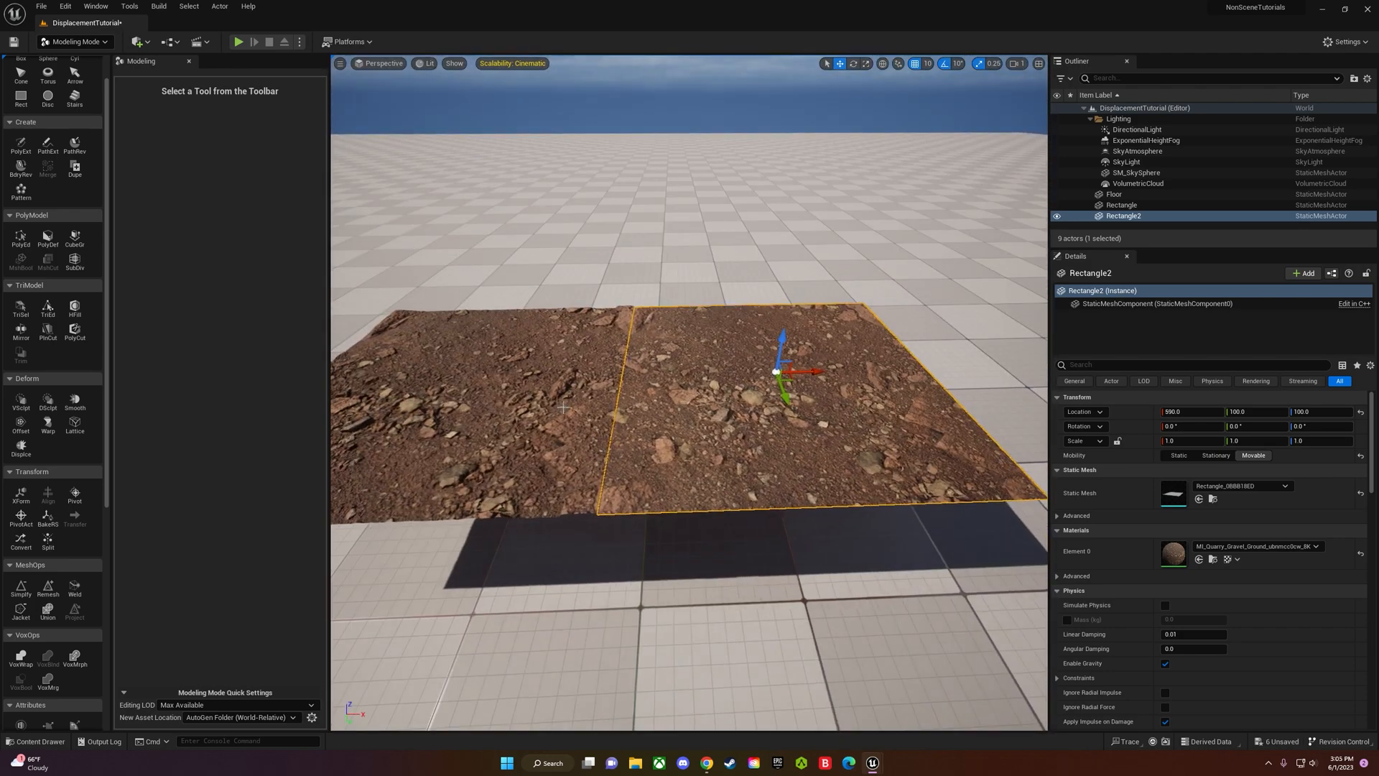
left_click(1122, 205)
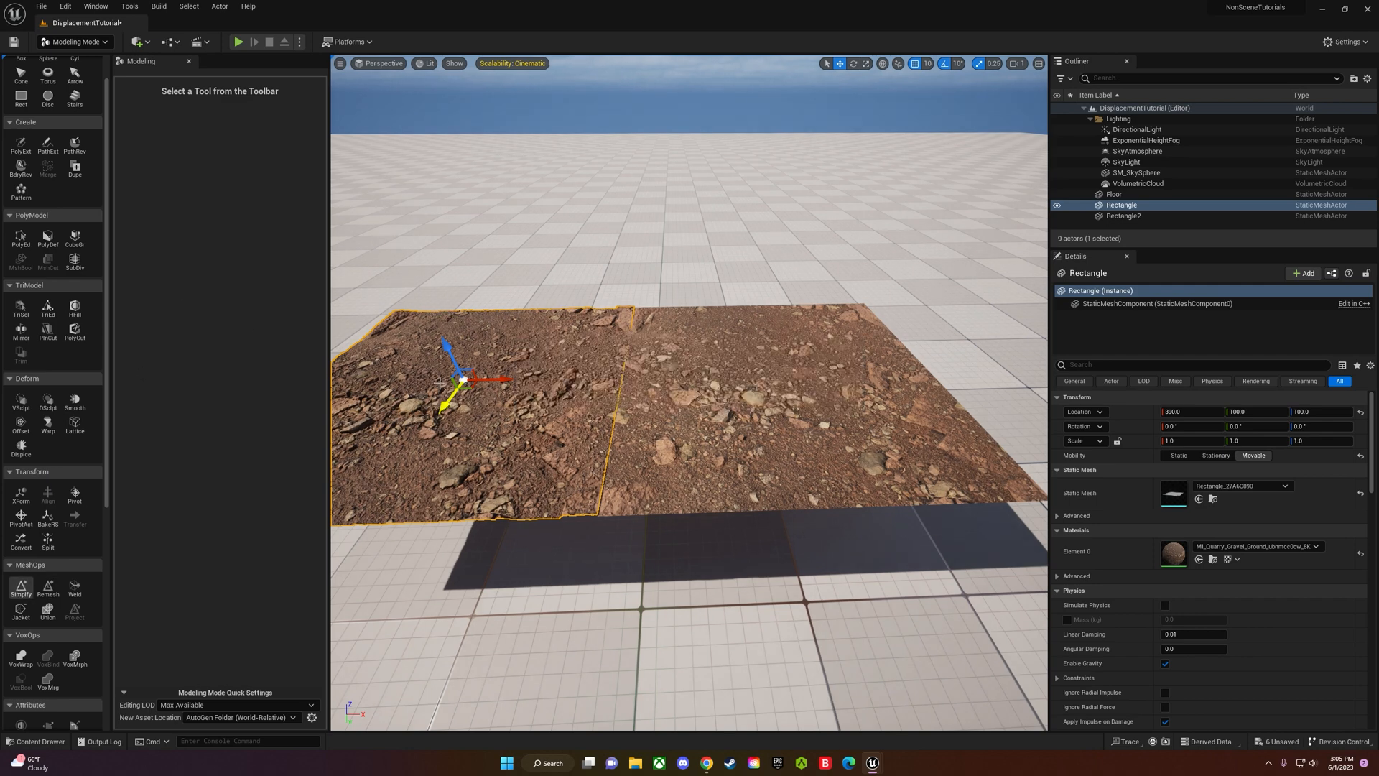
Simplify the displaced rectangle to a 25 percent triangle target and commit it.
left_click(19, 589)
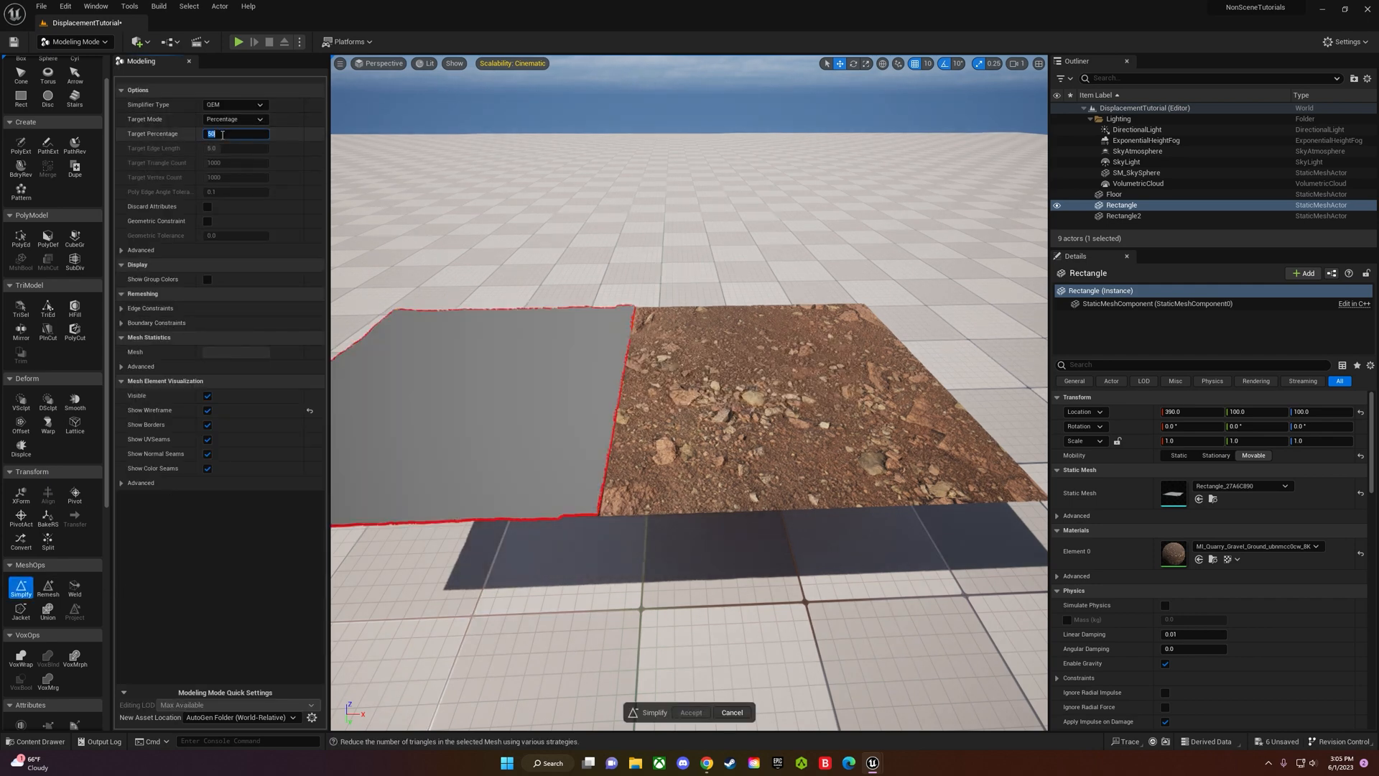
type("25")
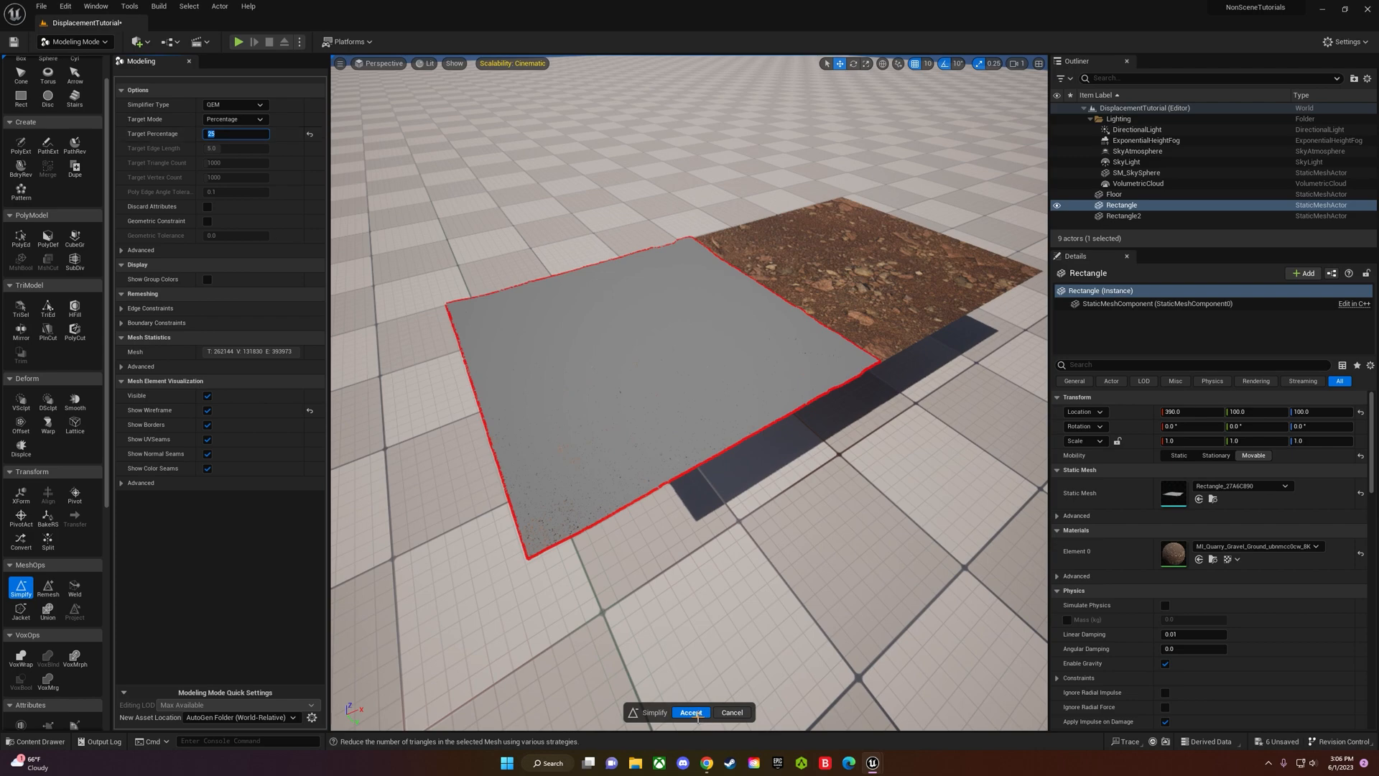
mouse_move(691, 711)
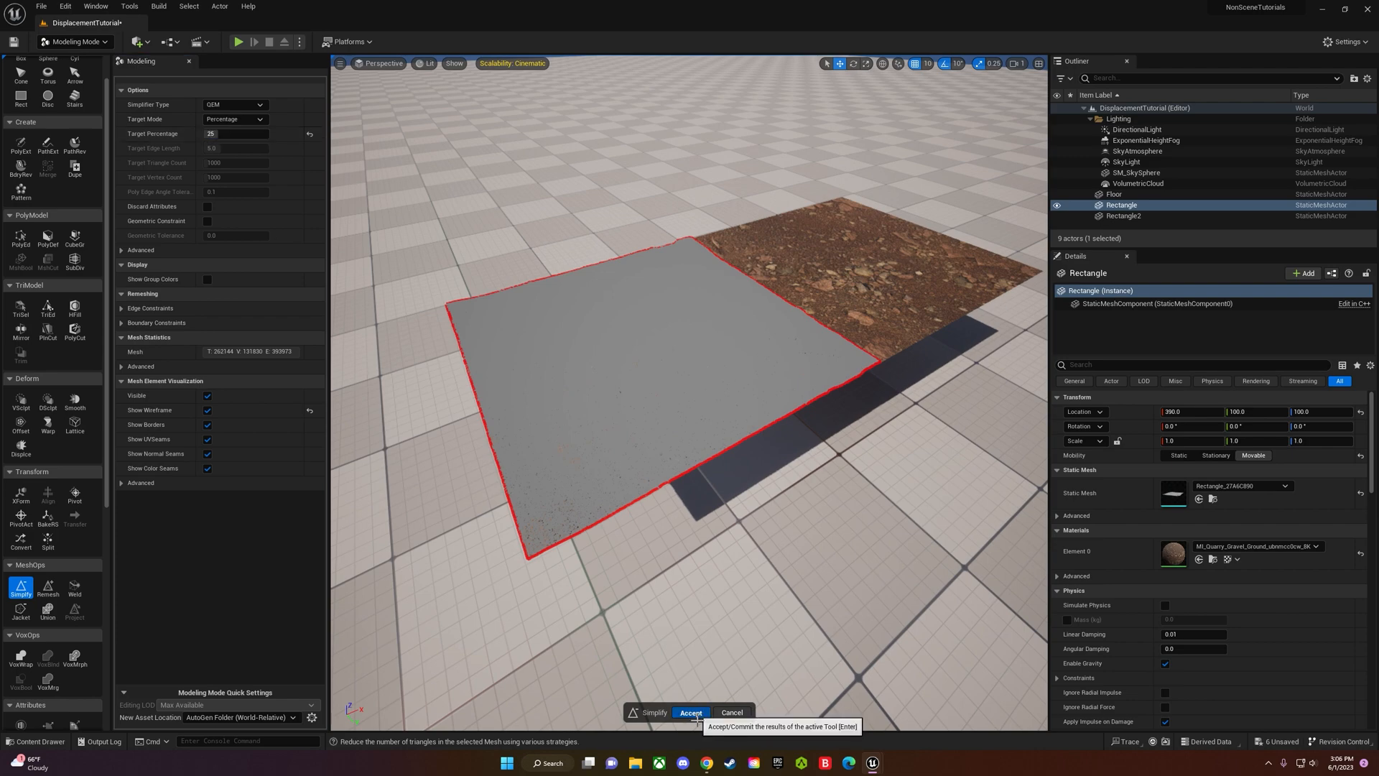
left_click(691, 712)
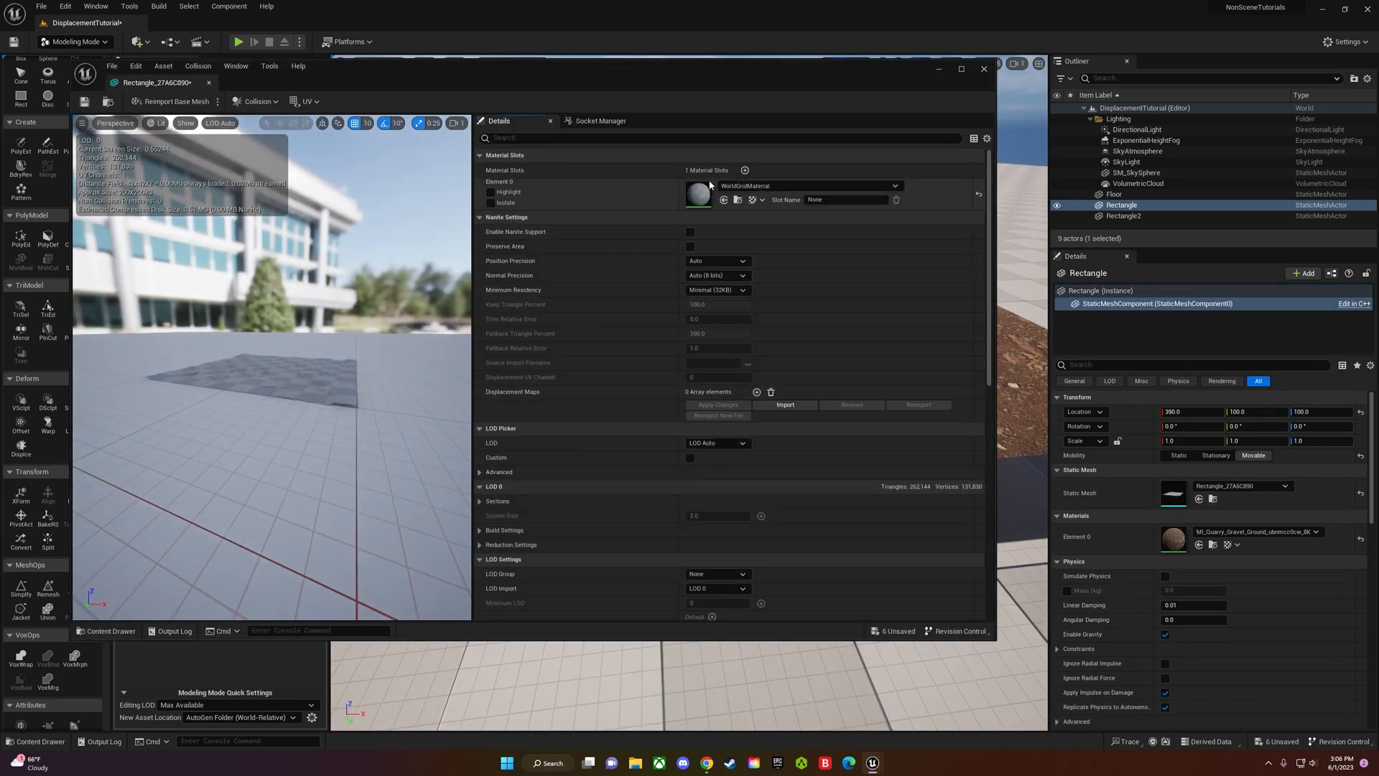
Enable Nanite Support on the simplified rectangle's static mesh and apply the change.
type("nani")
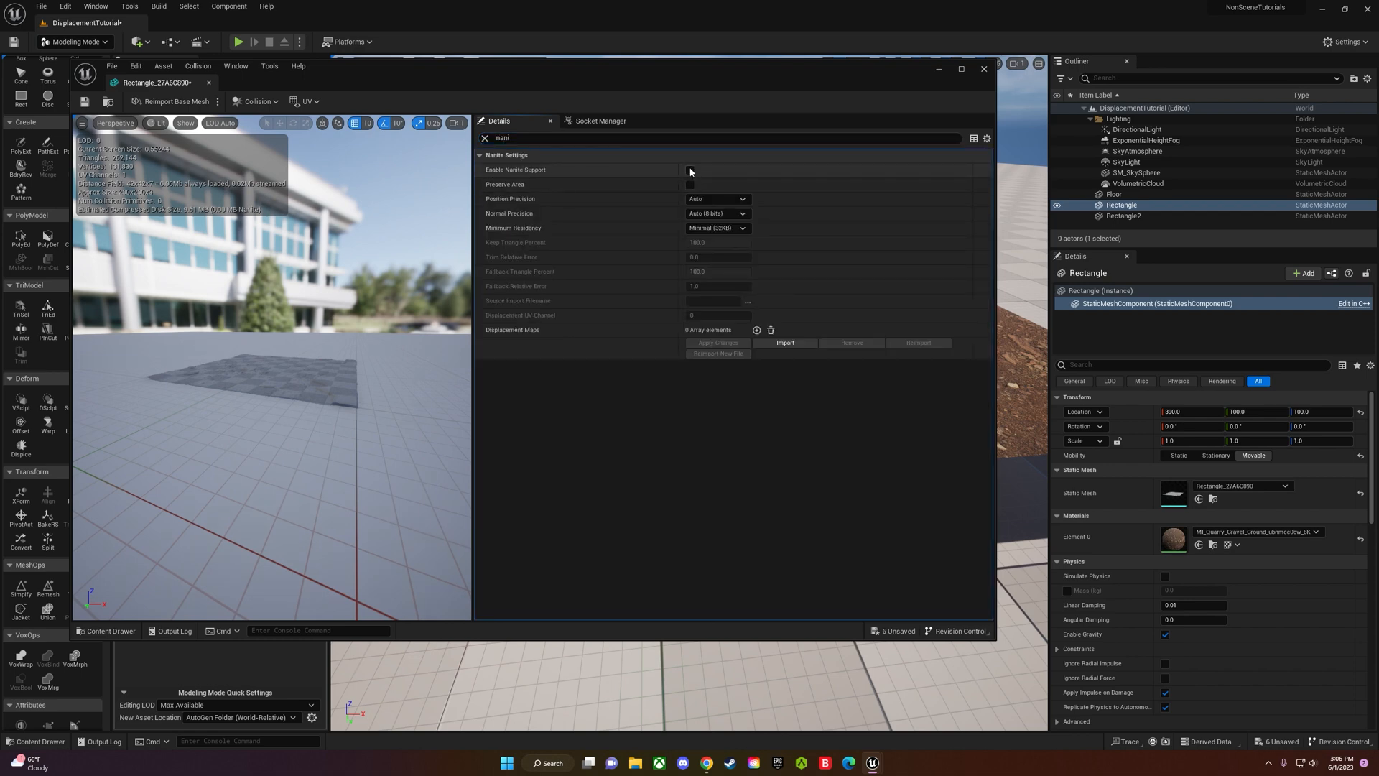
left_click(690, 169)
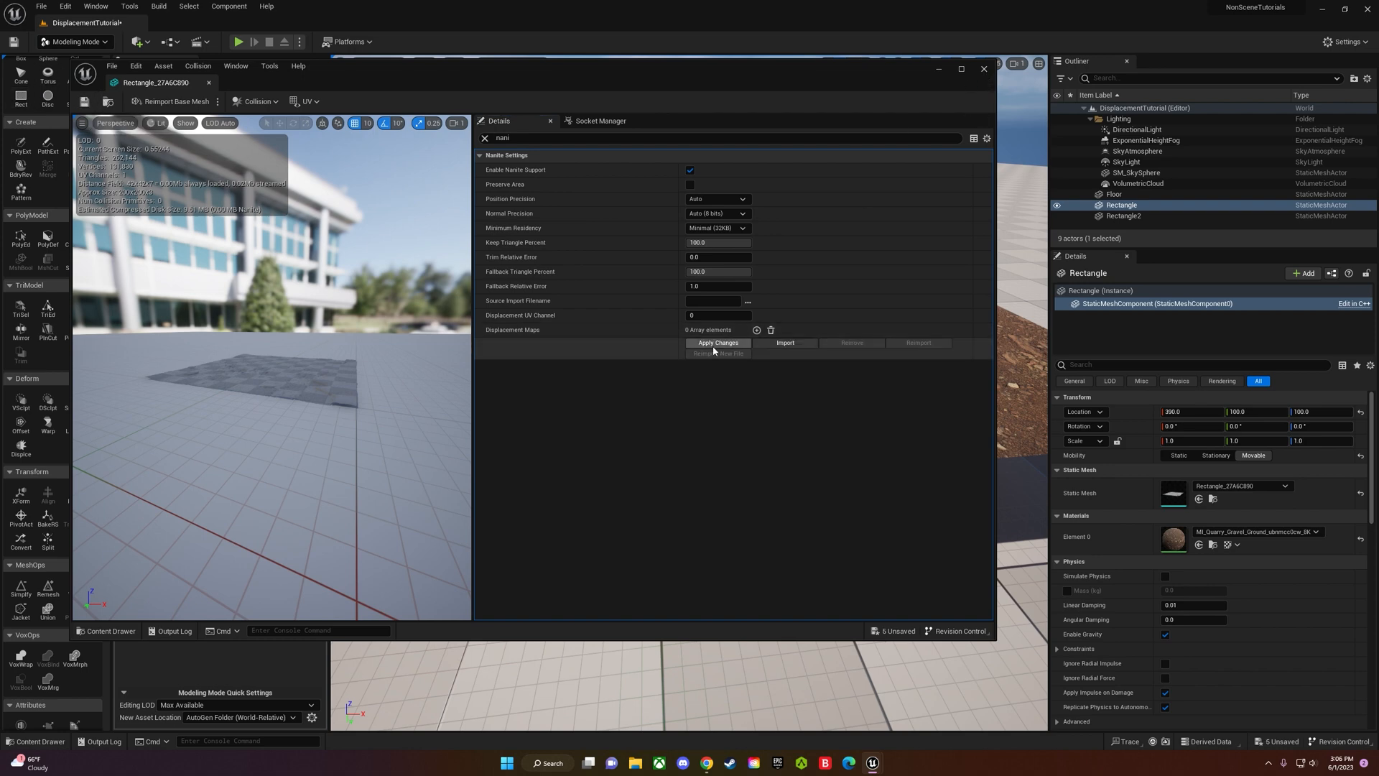
left_click(715, 342)
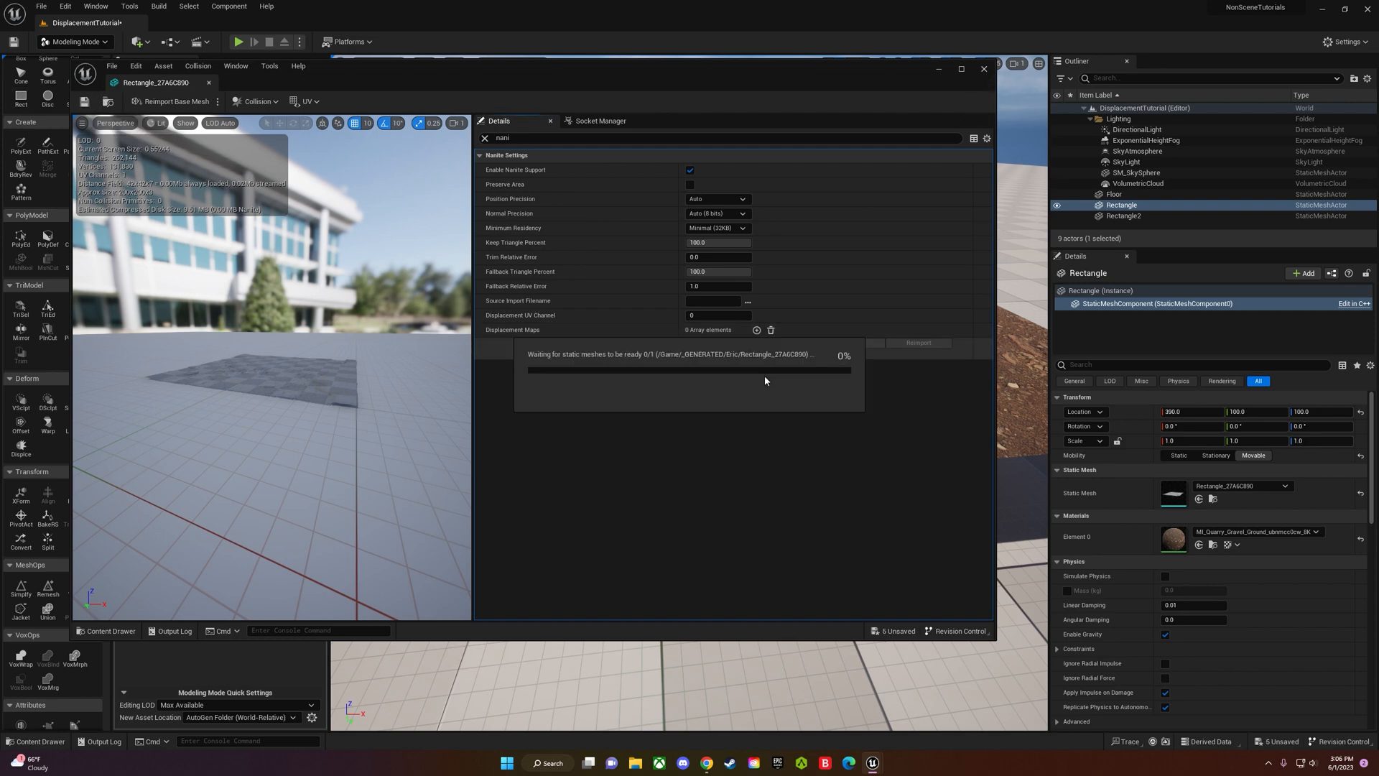